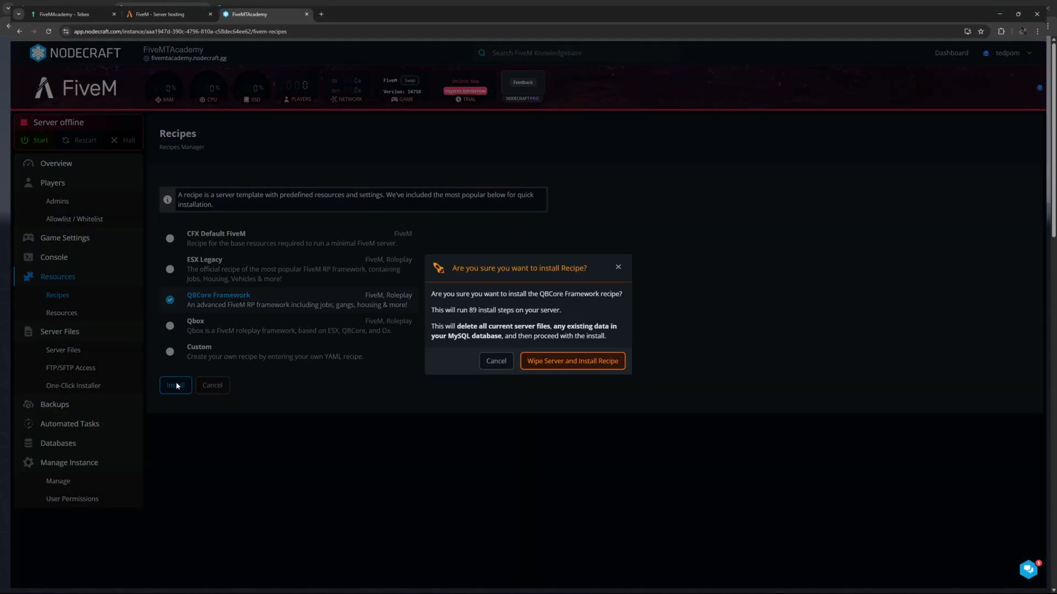
# - Confirm the wipe-and-install, then tick Full Setup Game Server as the package's delivery server
pyautogui.click(572, 361)
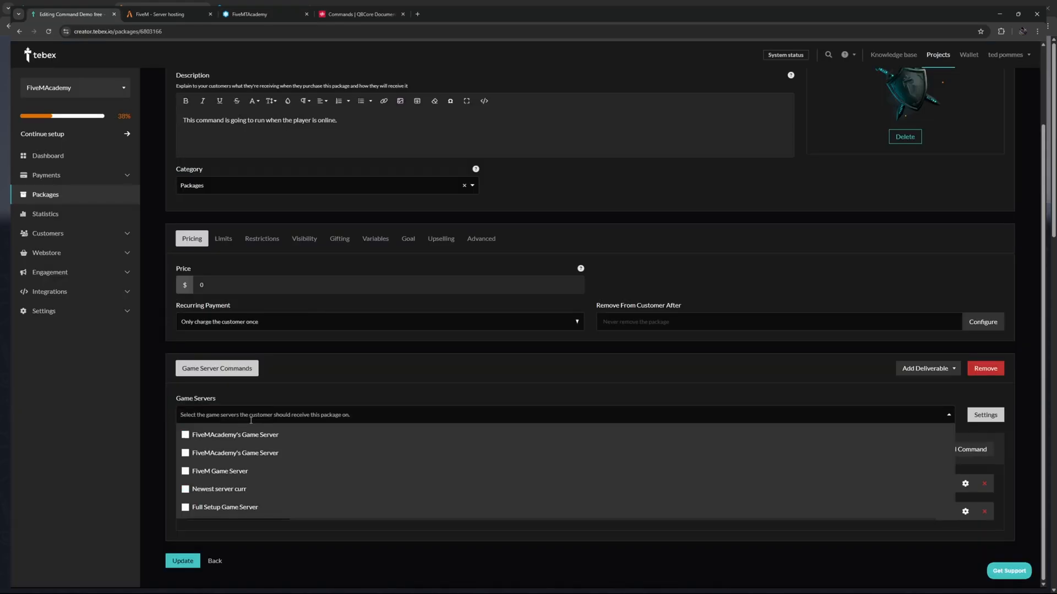
pyautogui.click(185, 507)
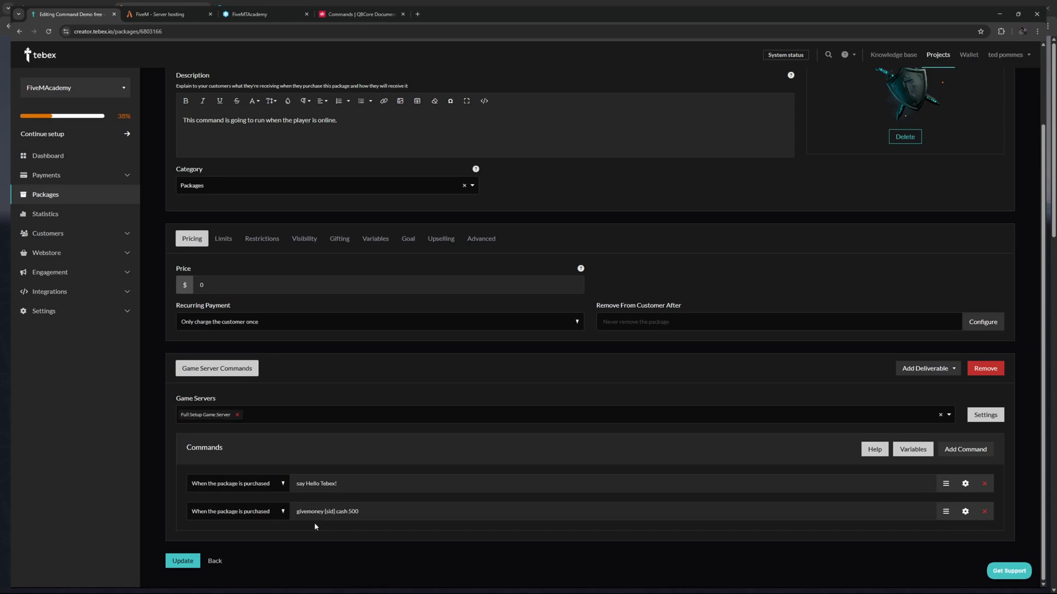
# - Glance at the FiveM server-hosting page, then return to the FiveMTAcademy overview
pyautogui.click(159, 14)
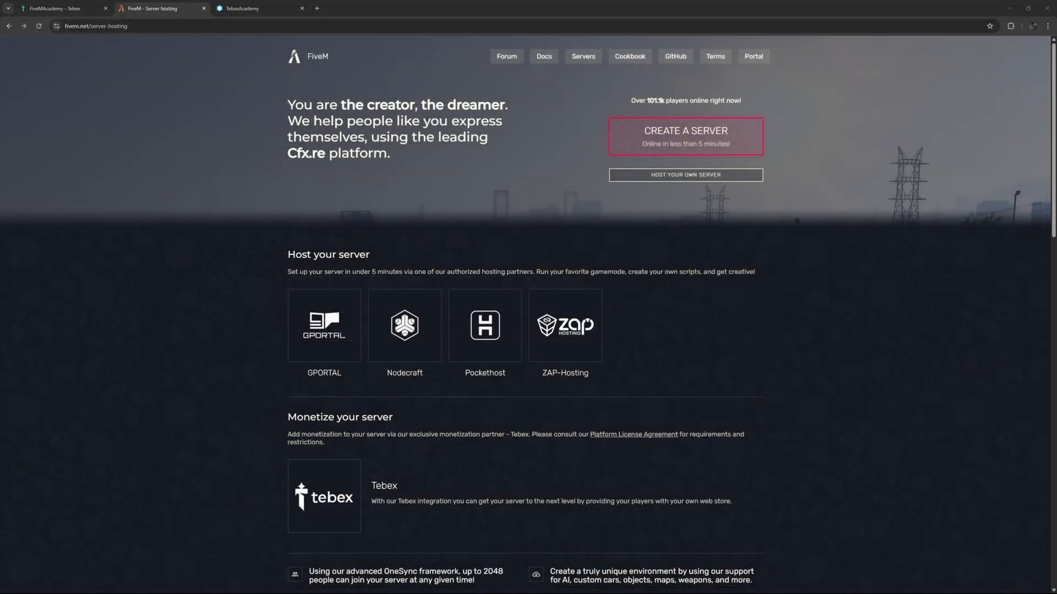
pyautogui.moveTo(262, 377)
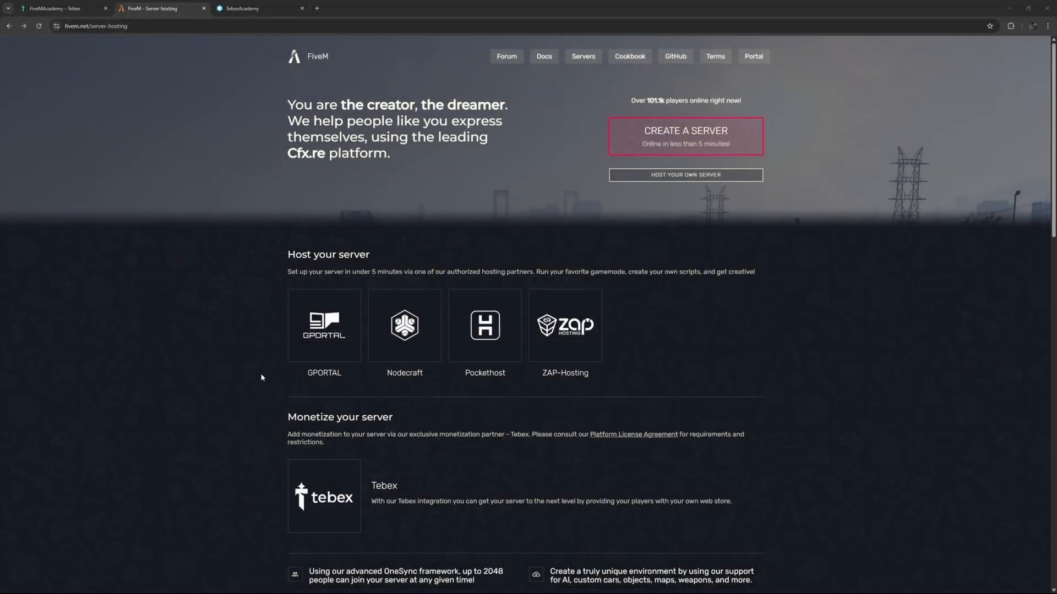
pyautogui.moveTo(232, 370)
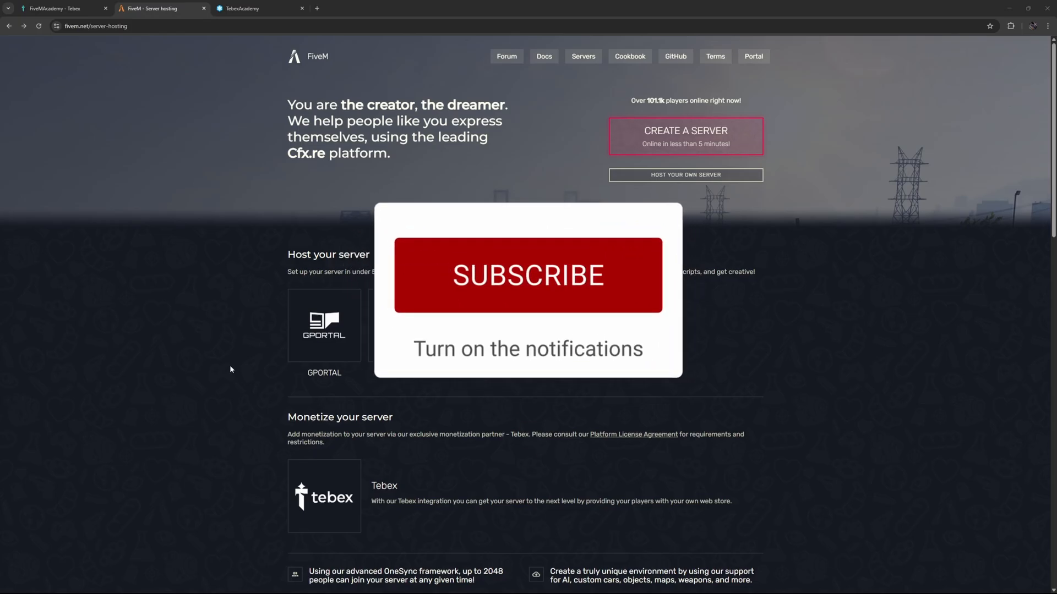
pyautogui.click(255, 9)
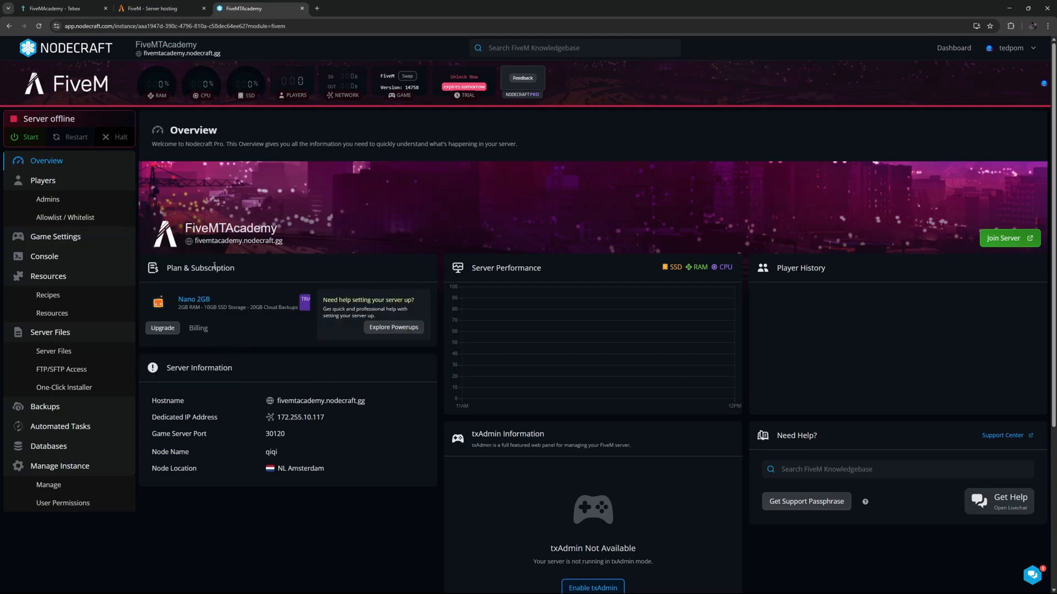
# - Install the QBCore Framework recipe from the server's Recipes list
pyautogui.click(48, 295)
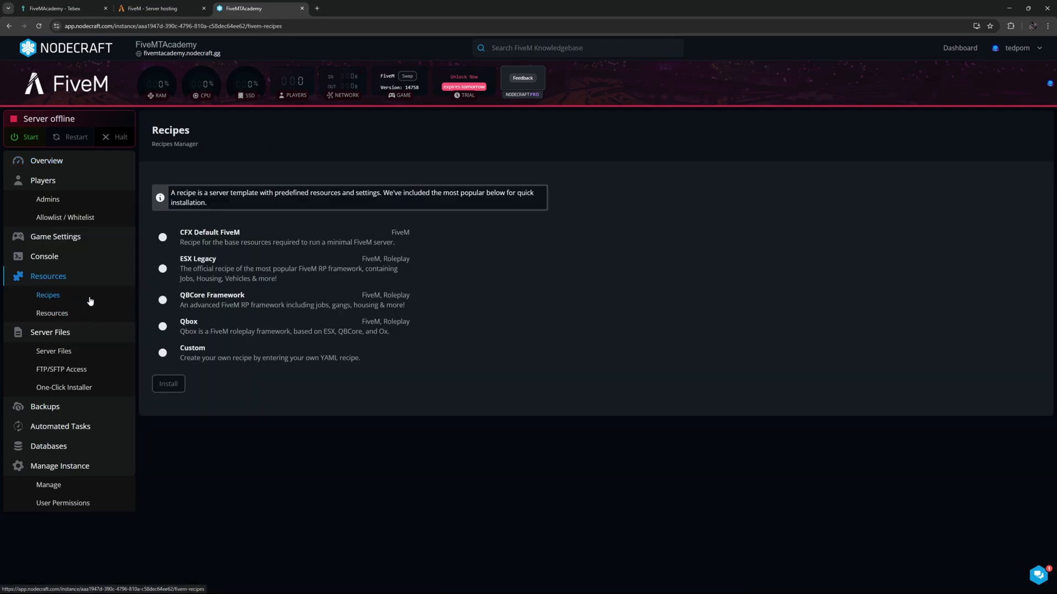
pyautogui.click(163, 300)
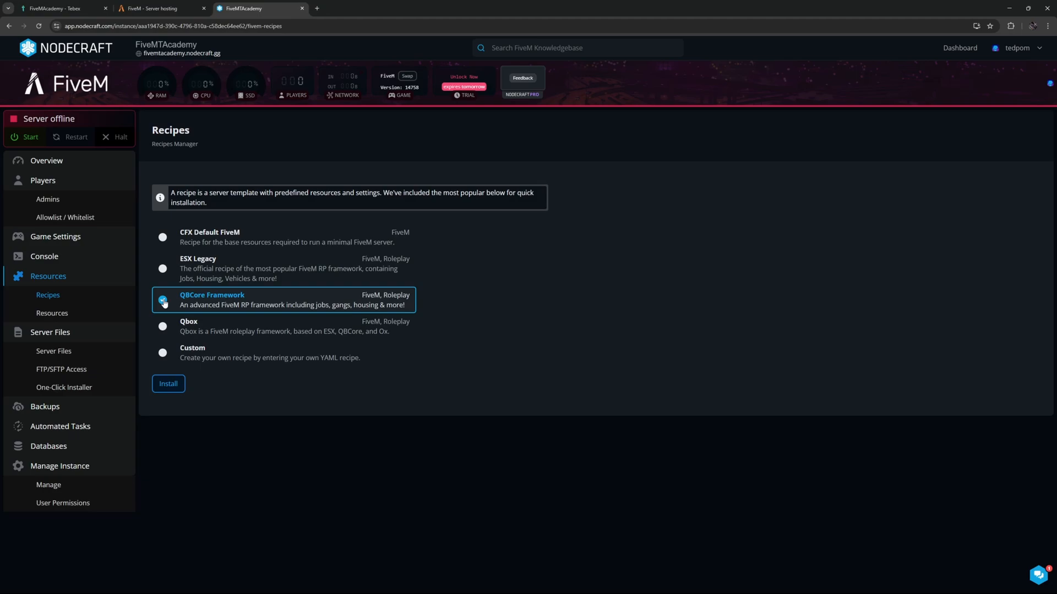
pyautogui.click(163, 299)
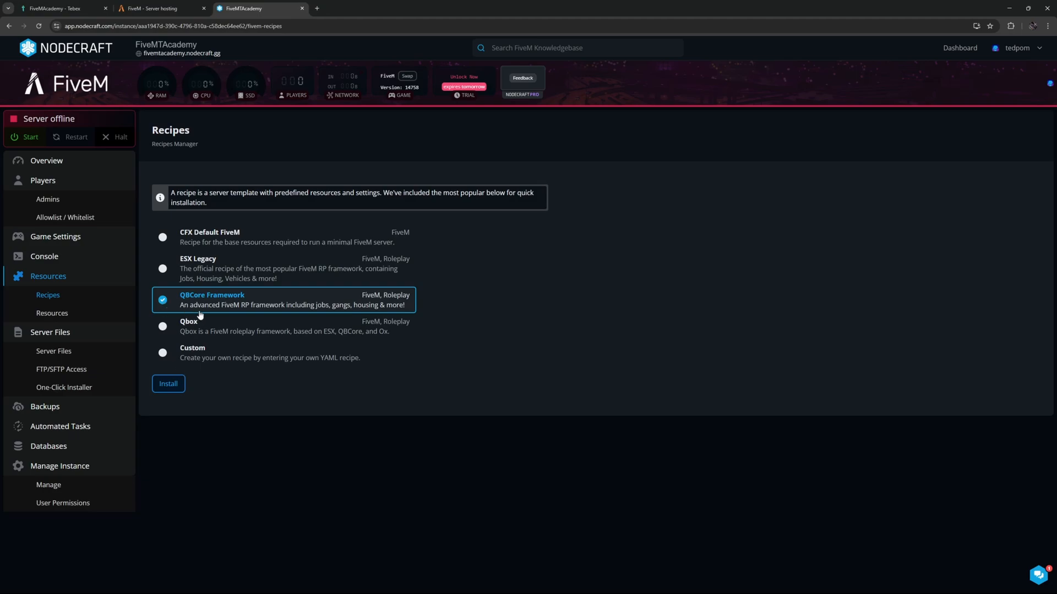
pyautogui.moveTo(302, 313)
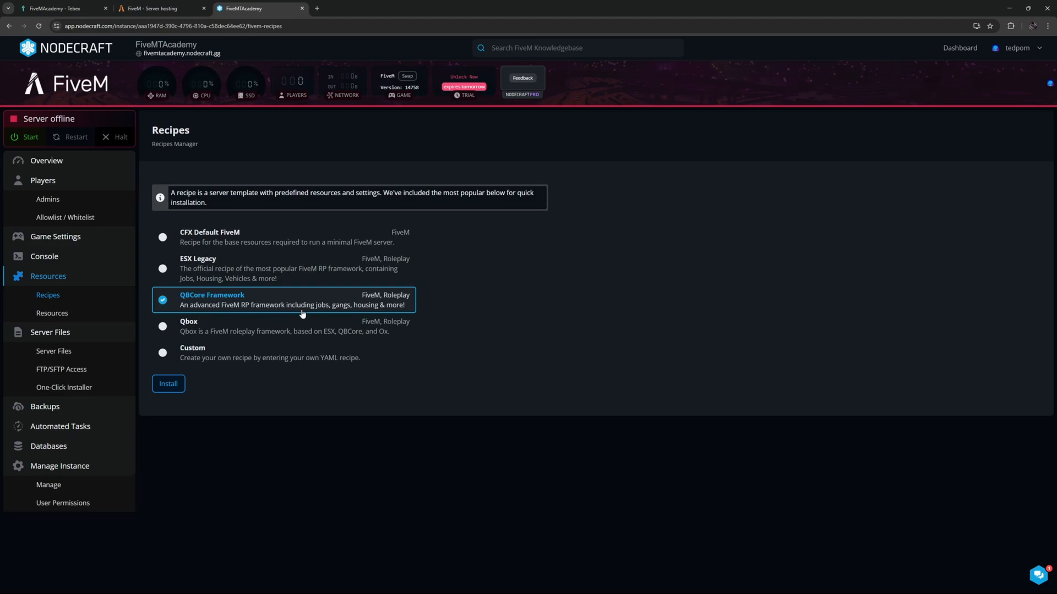
pyautogui.moveTo(290, 309)
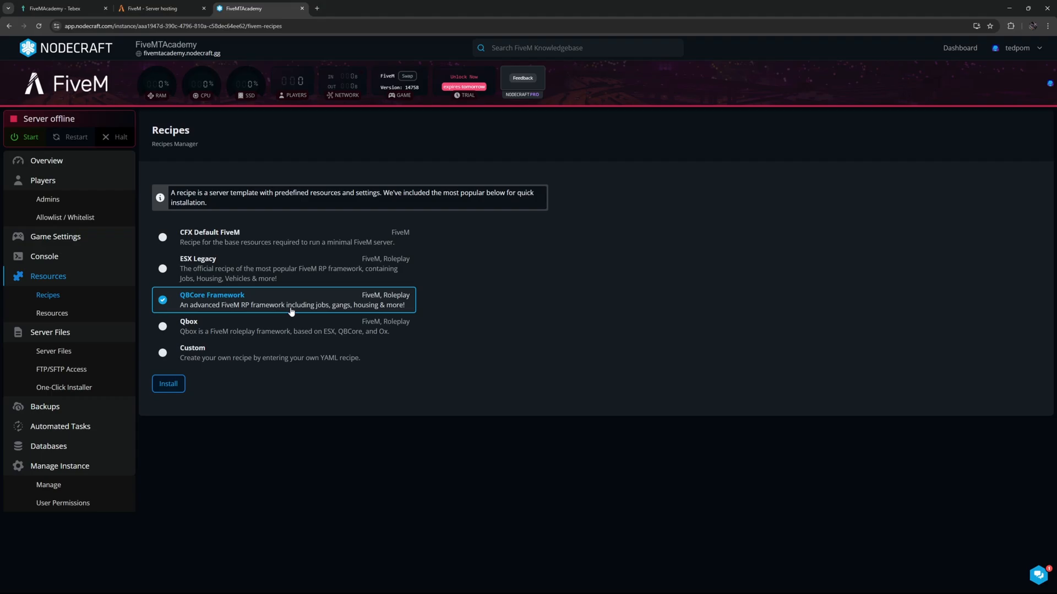
pyautogui.moveTo(165, 381)
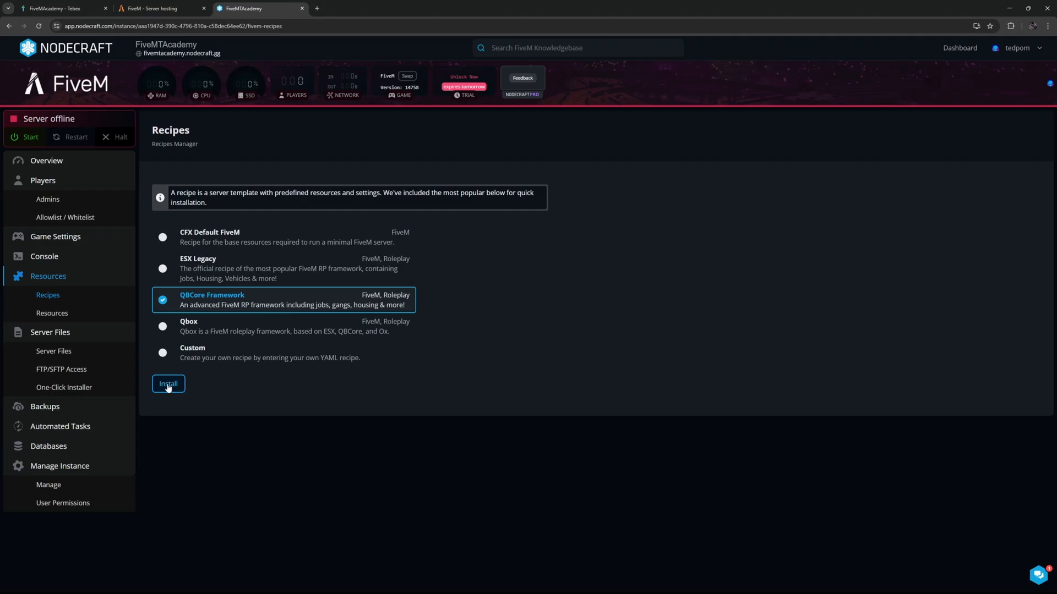
pyautogui.click(168, 385)
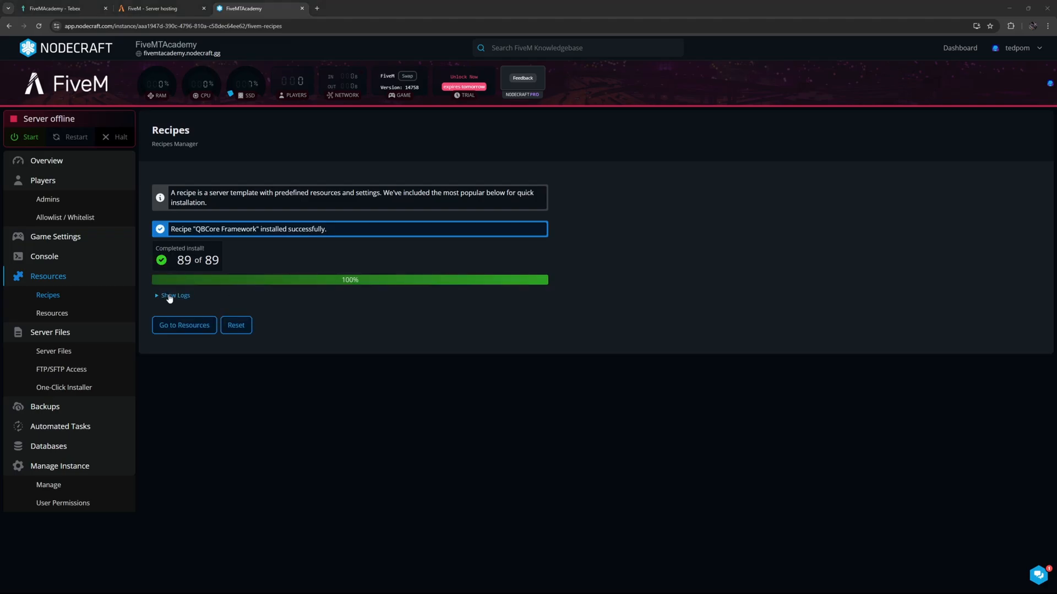
# - Review the install logs, then open server.cfg from Server Files and scroll to its permission lines
pyautogui.click(175, 295)
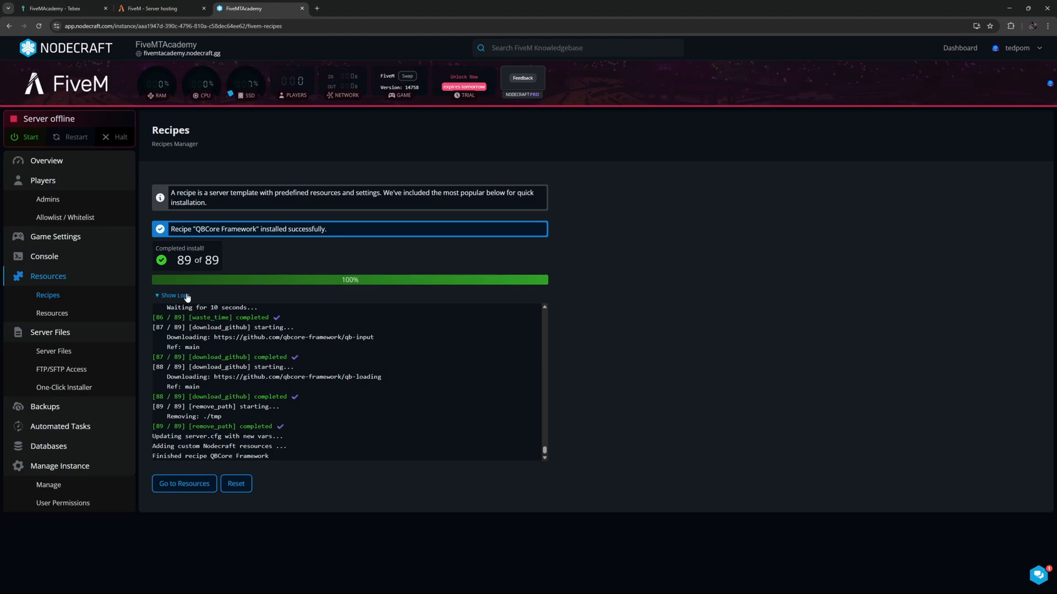
pyautogui.click(184, 483)
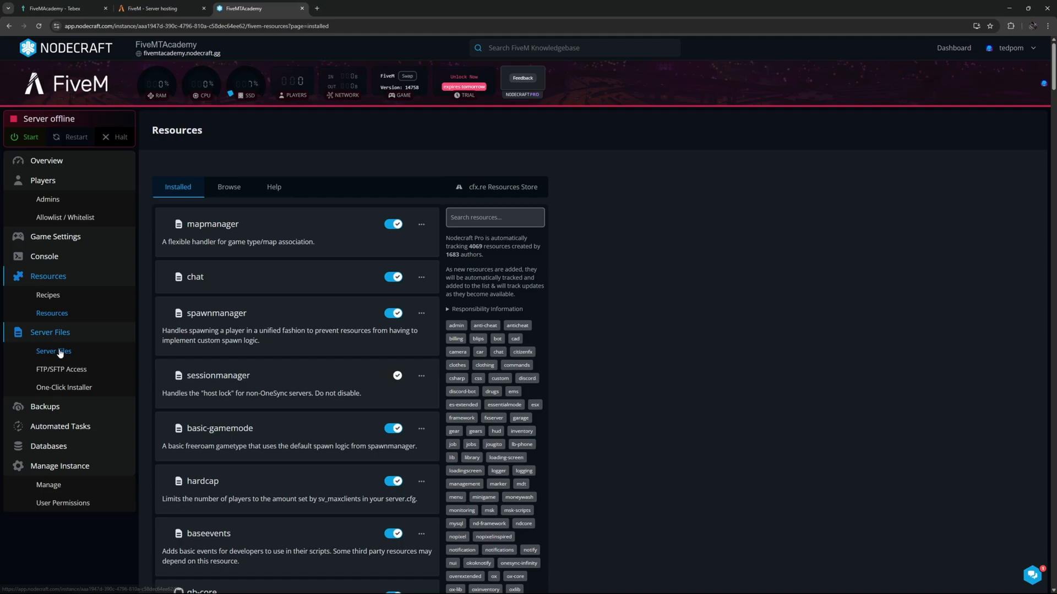
pyautogui.click(53, 351)
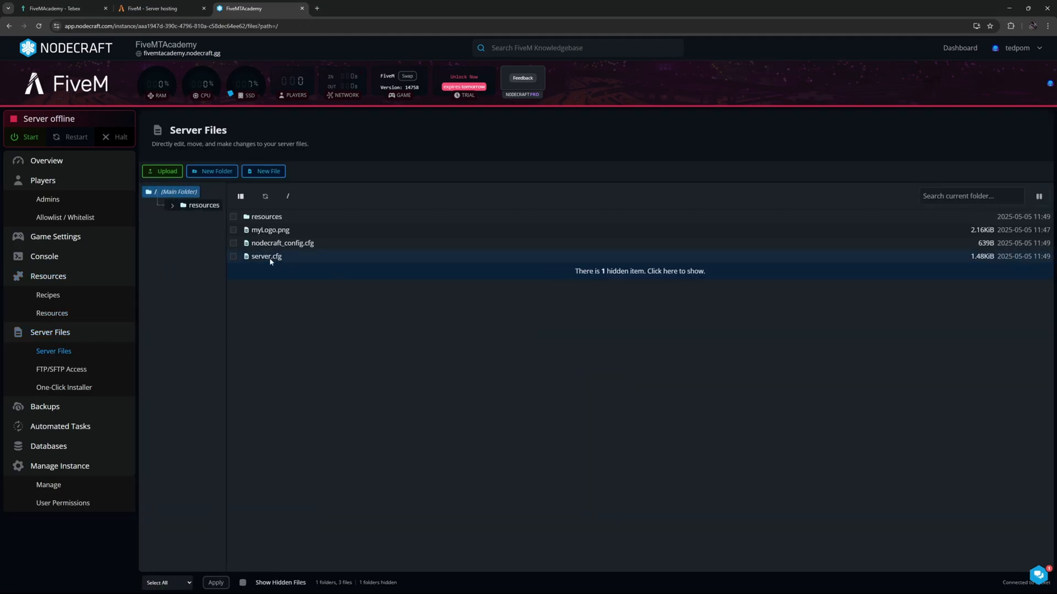
pyautogui.doubleClick(266, 255)
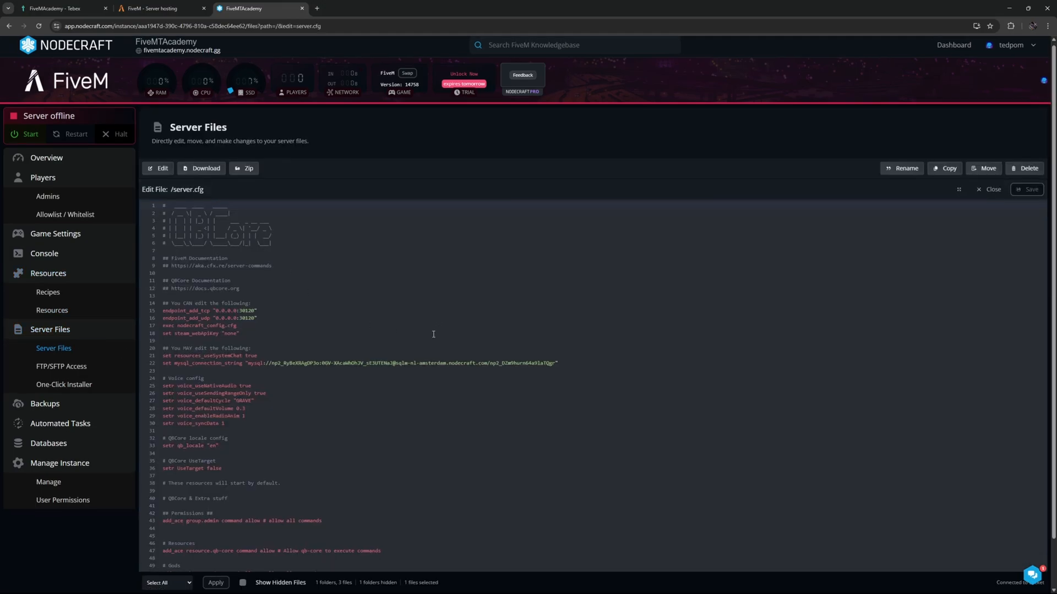
pyautogui.scroll(-3)
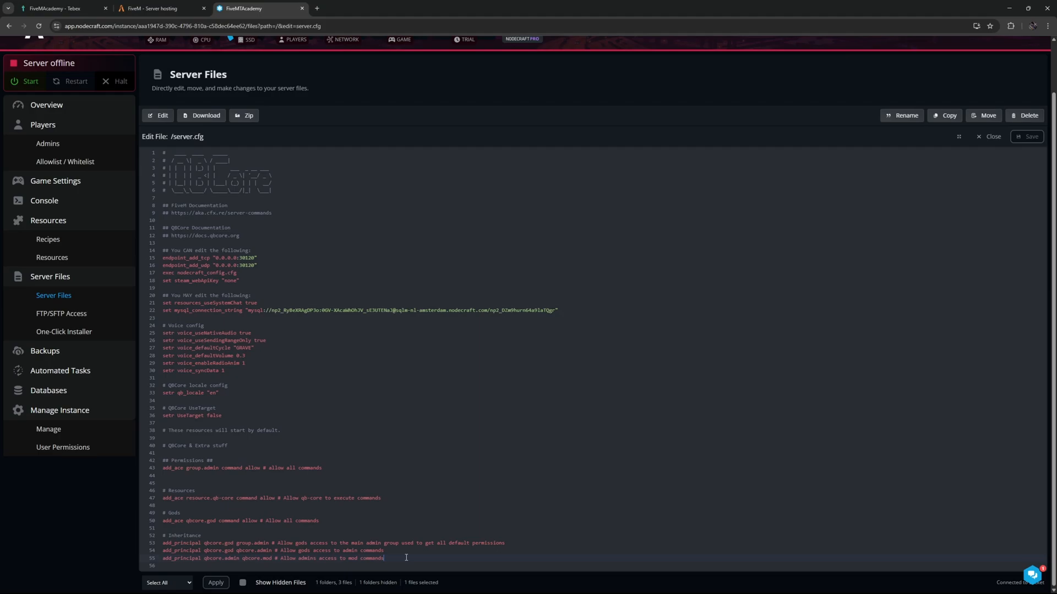
# - Go to Tebex Integrations > Game Servers and begin connecting a new game server
pyautogui.click(53, 9)
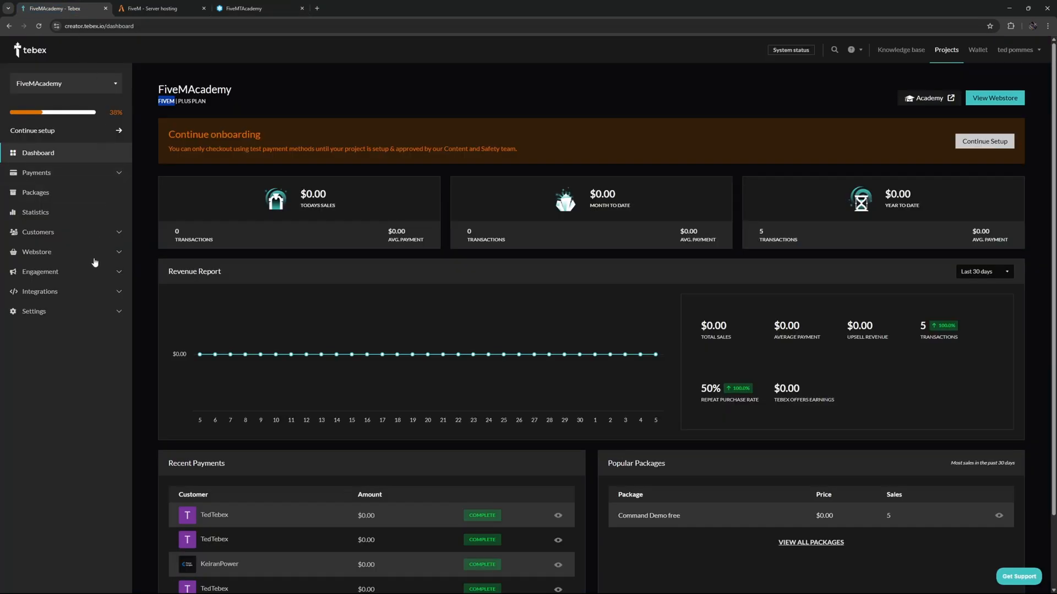
pyautogui.click(40, 291)
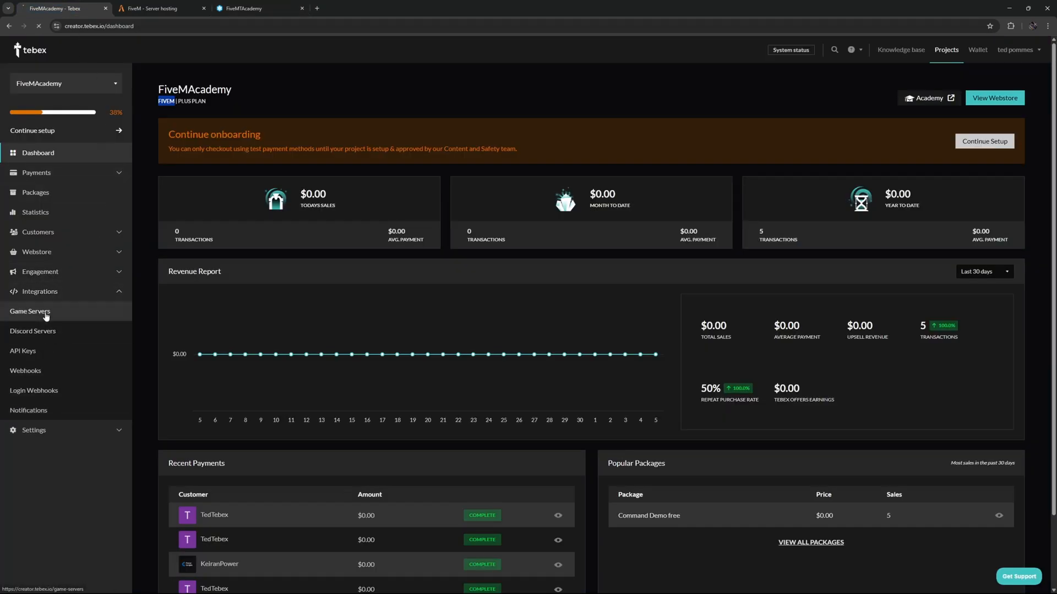
pyautogui.click(30, 310)
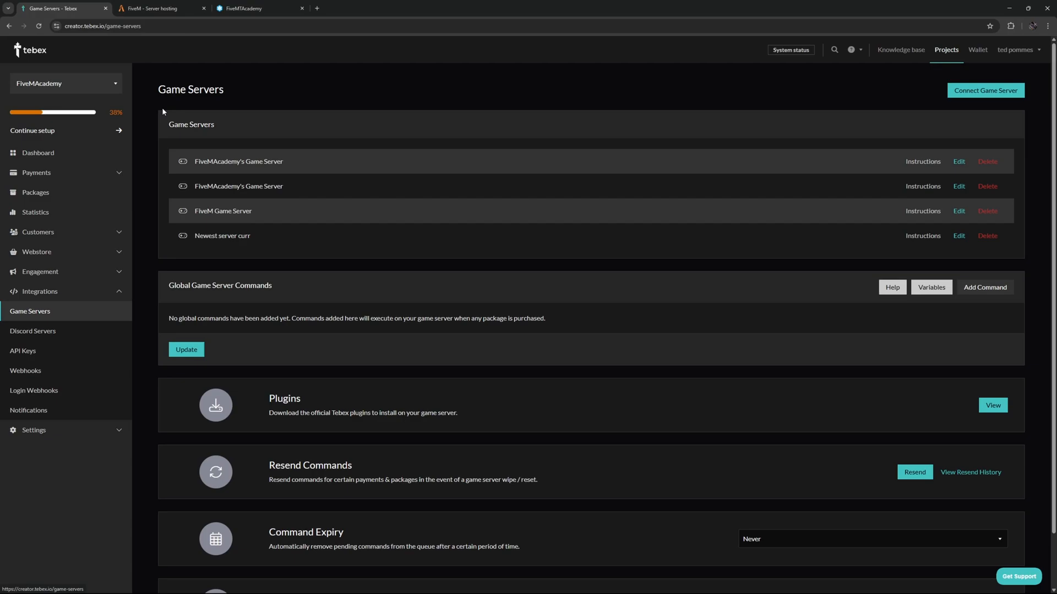
pyautogui.moveTo(427, 273)
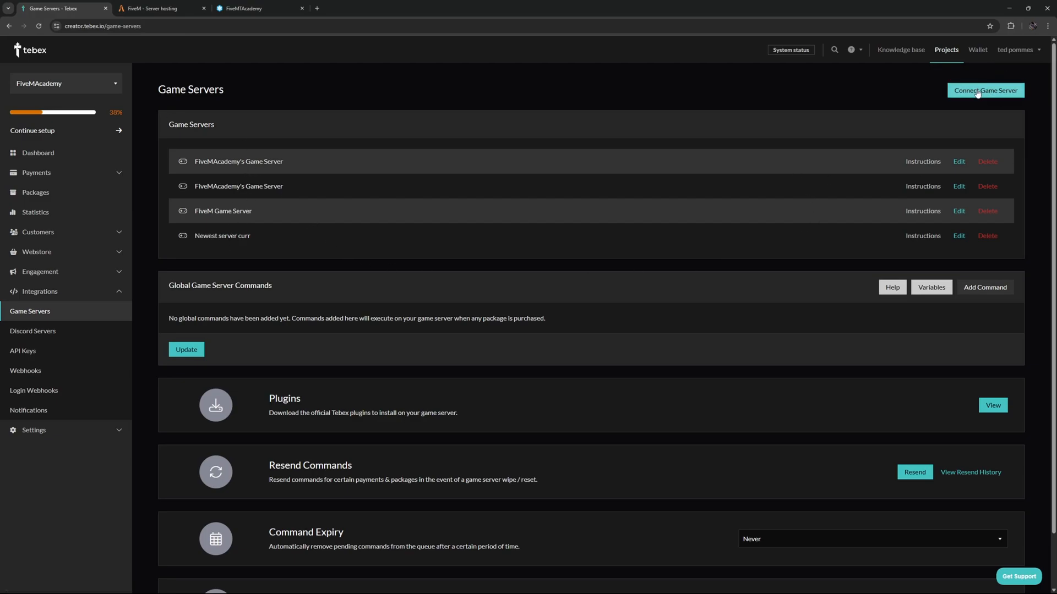
pyautogui.click(985, 91)
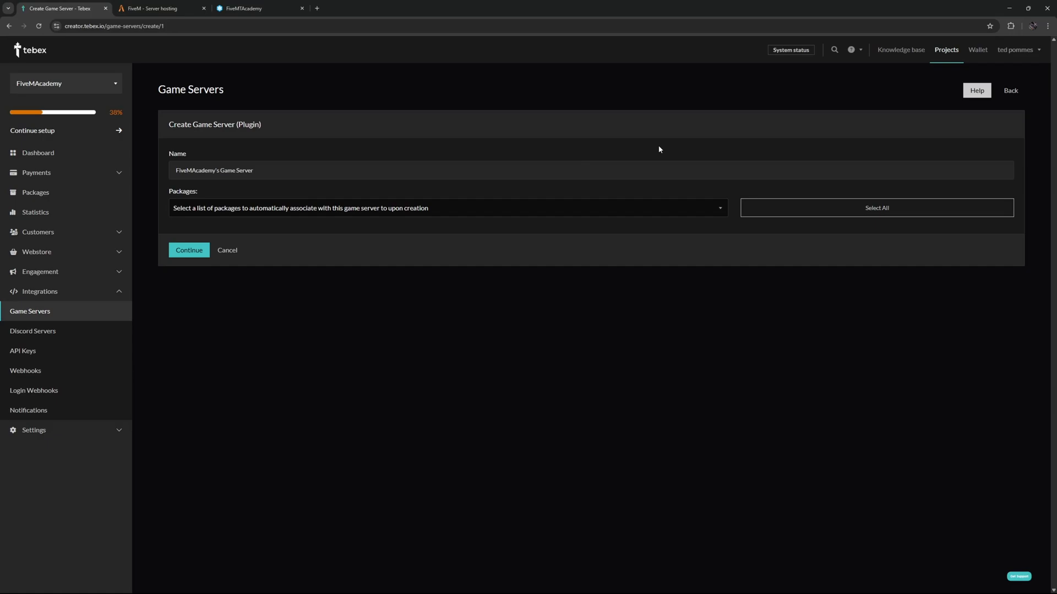
# - Create plugin server 'Full Setup Game Server' with all packages selected
pyautogui.write('Full Setup Game Server')
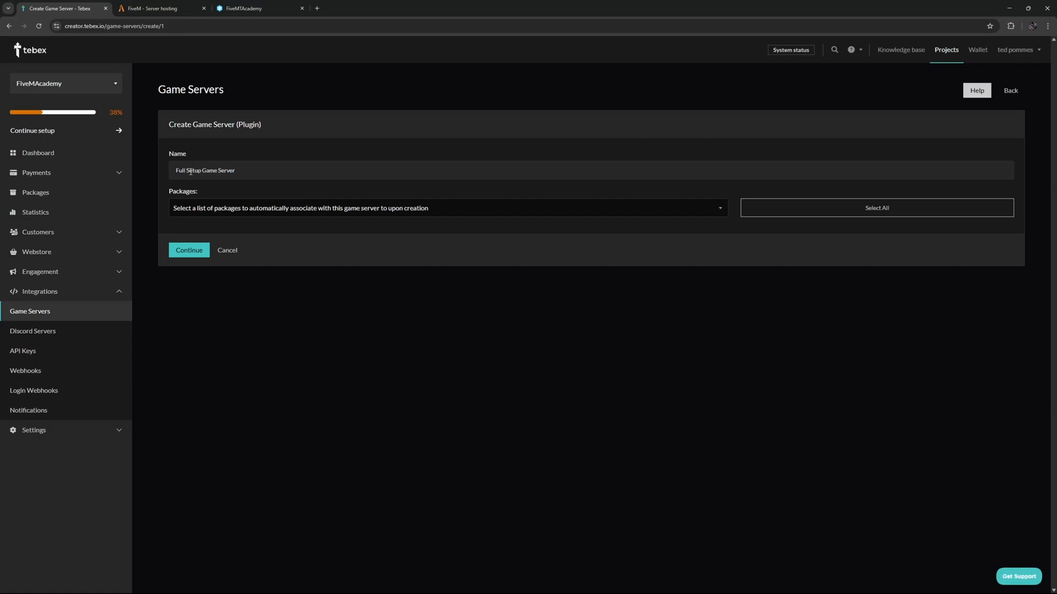
pyautogui.moveTo(456, 210)
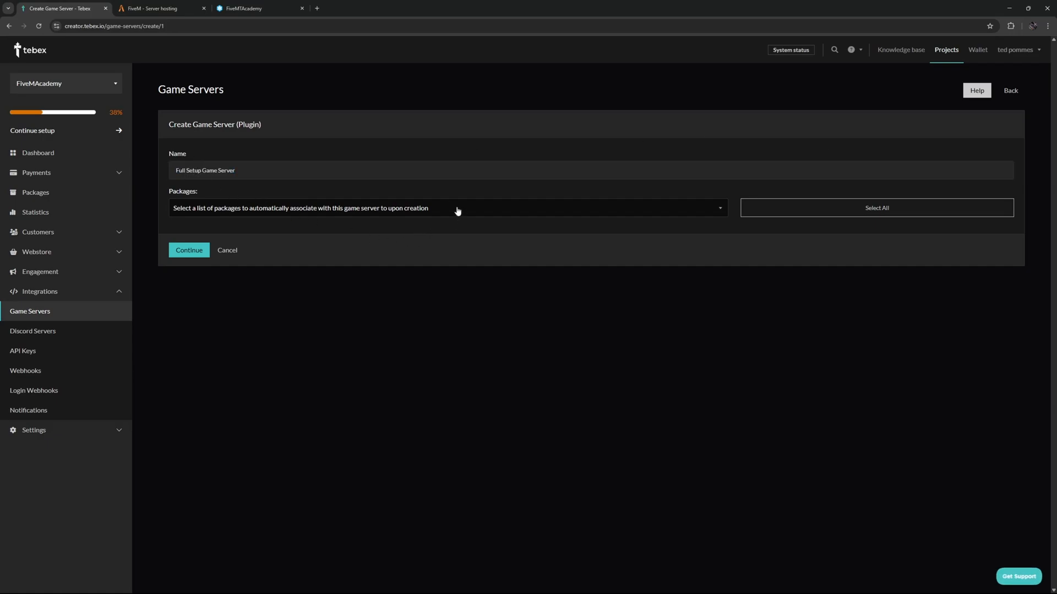
pyautogui.click(876, 207)
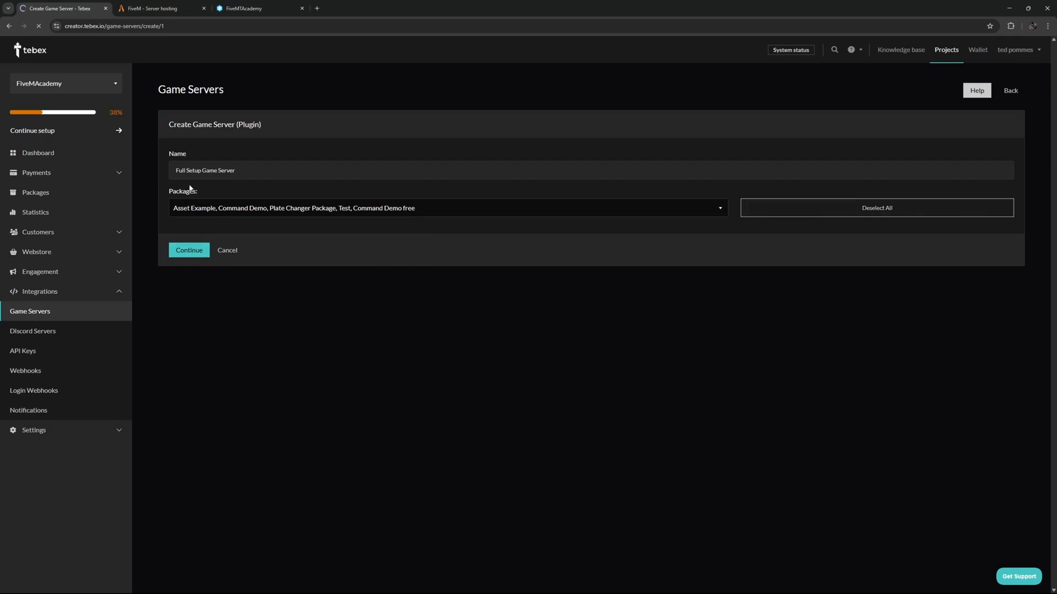
pyautogui.click(189, 250)
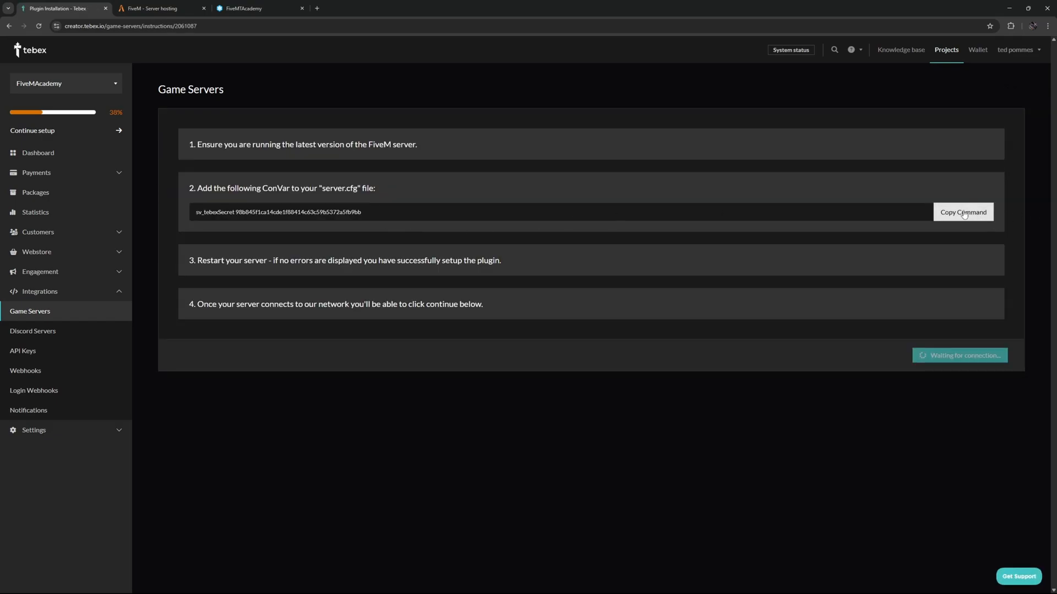
# - Save the Tebex secret ConVar into server.cfg and restart the server
pyautogui.click(242, 8)
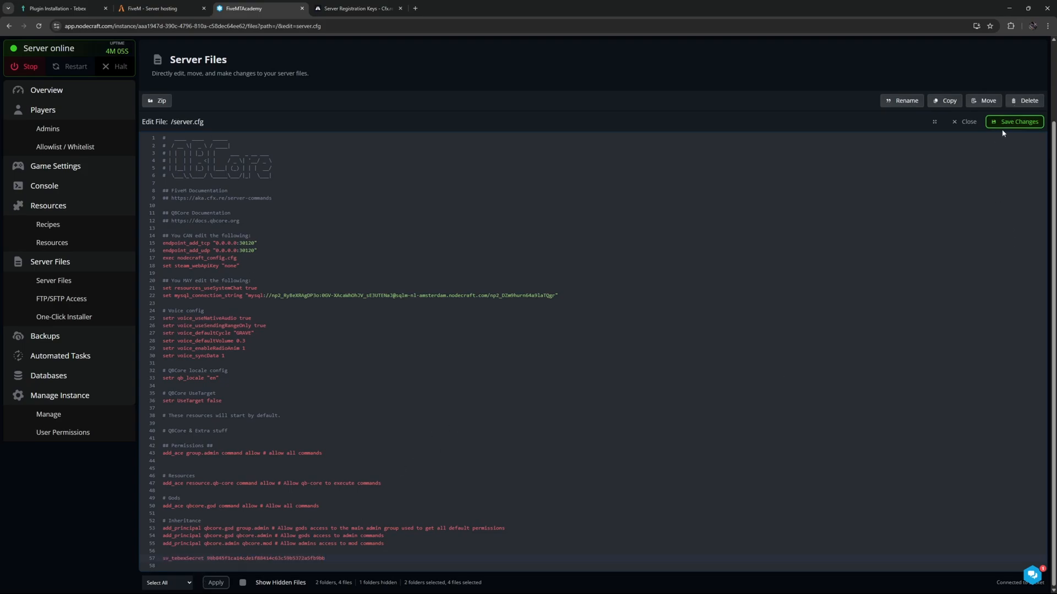
pyautogui.click(1015, 121)
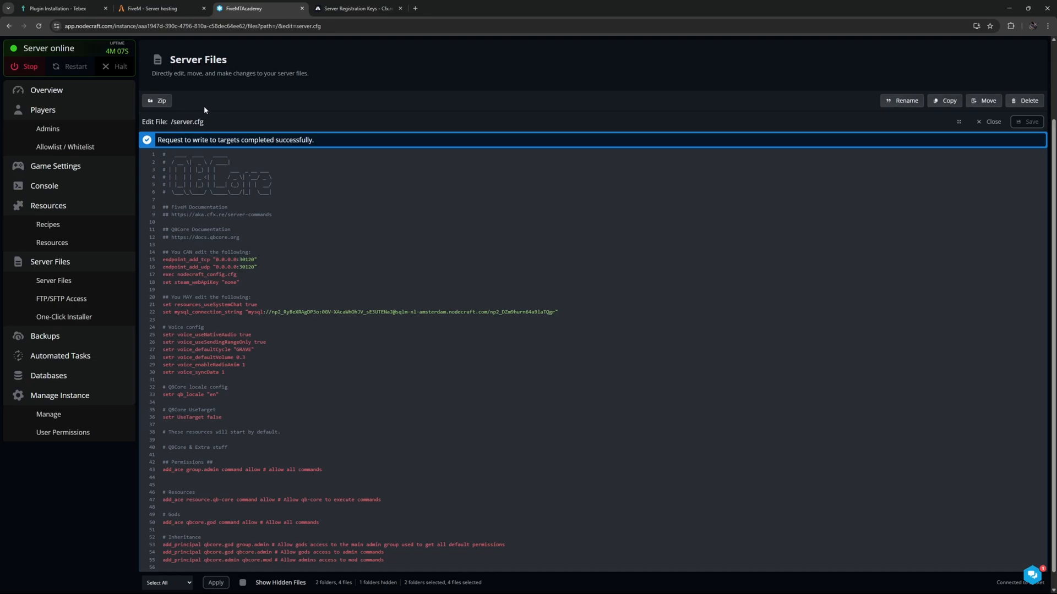
pyautogui.click(69, 66)
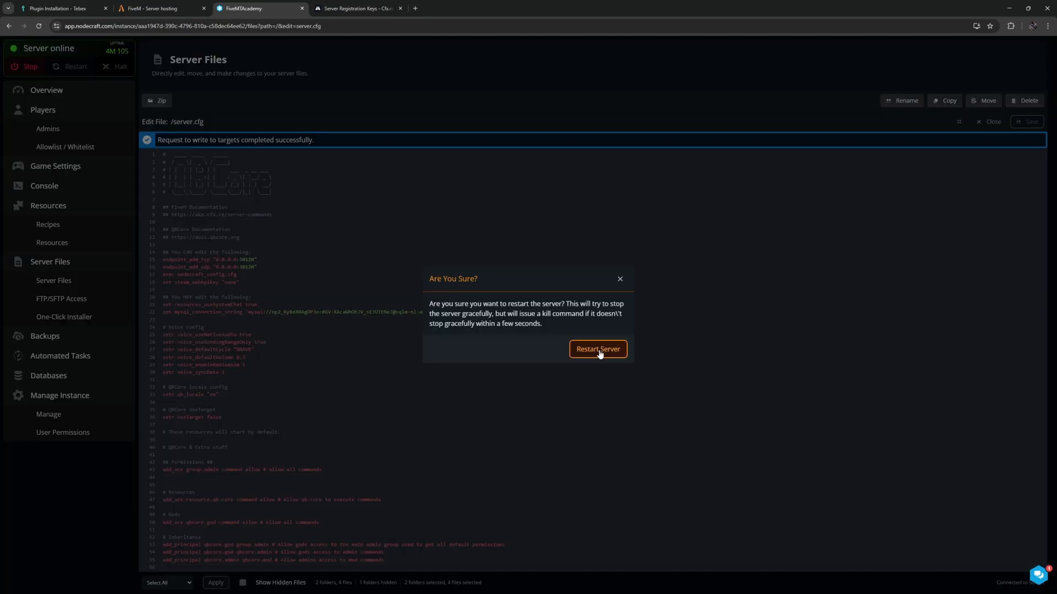
pyautogui.click(598, 349)
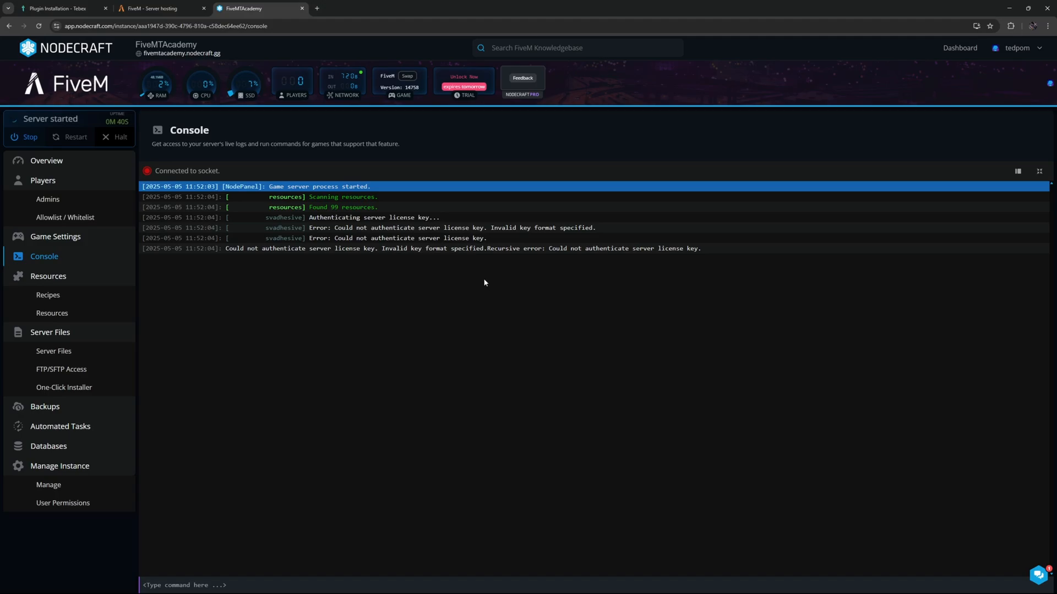
# - View the FiveM Game Settings, where the license key still reads CHANGEME
pyautogui.click(55, 237)
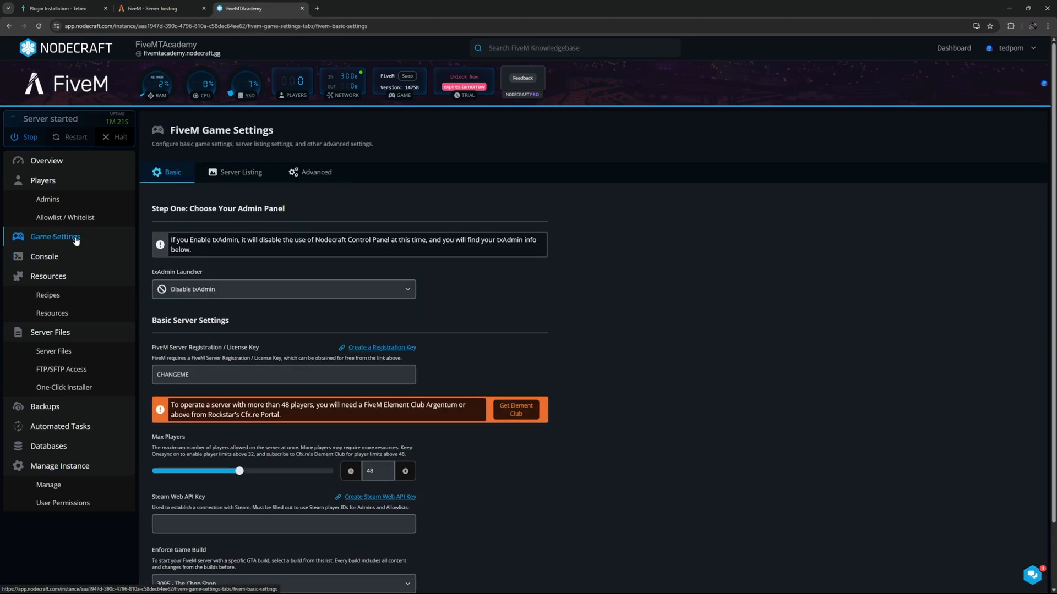
pyautogui.moveTo(171, 350)
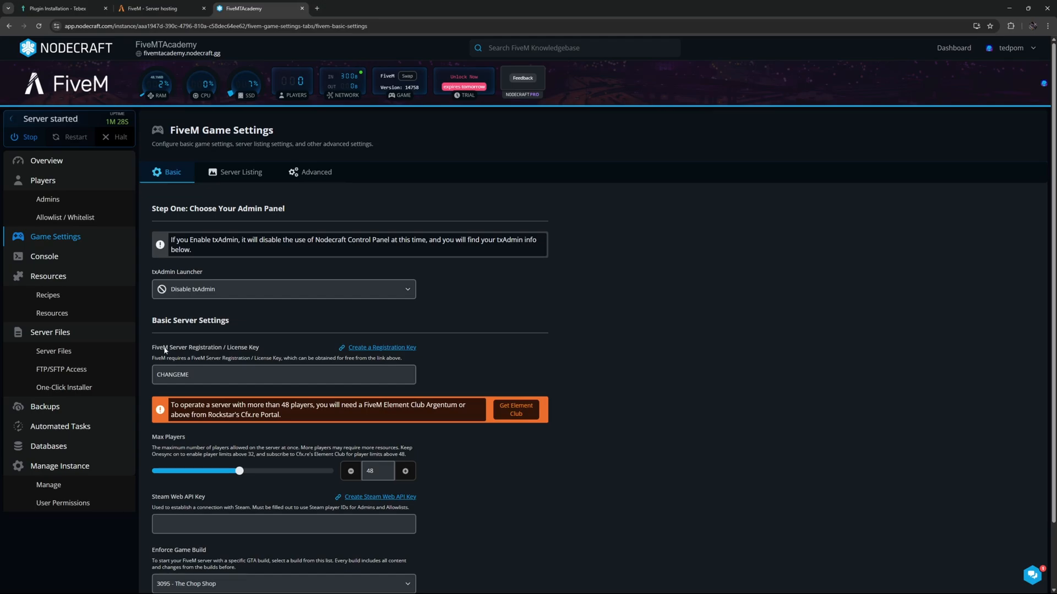
pyautogui.moveTo(259, 345)
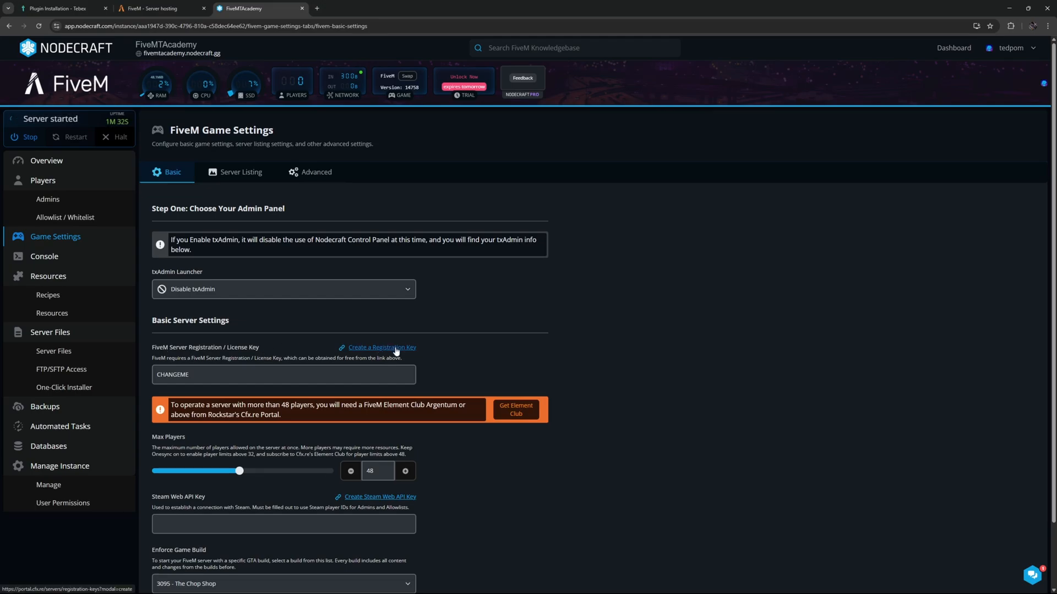
# - In the Cfx.re Portal, cancel generating a new key and copy the existing TebexHome registration key
pyautogui.click(380, 347)
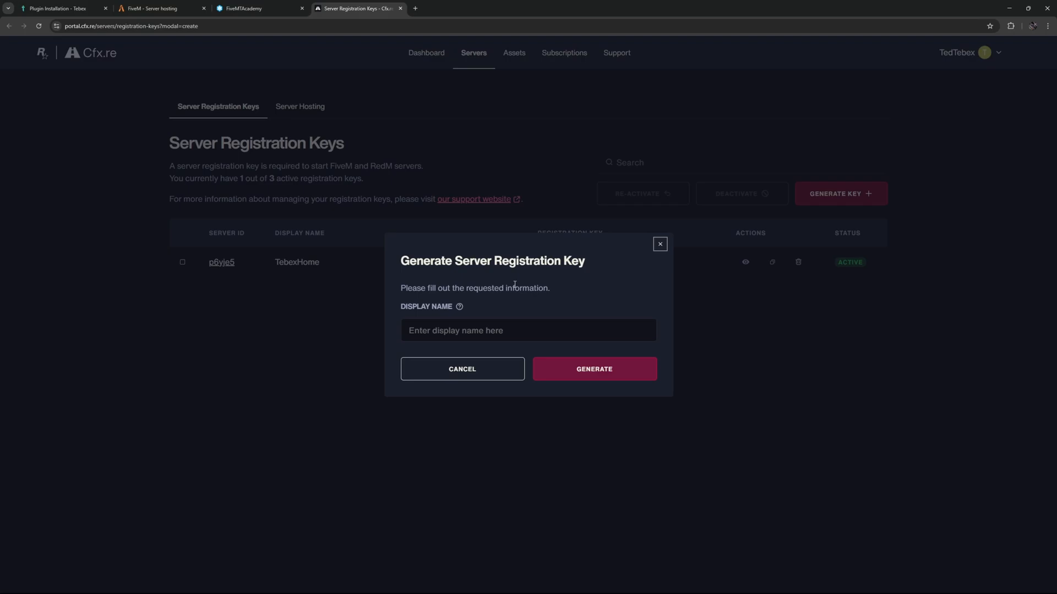
pyautogui.moveTo(526, 284)
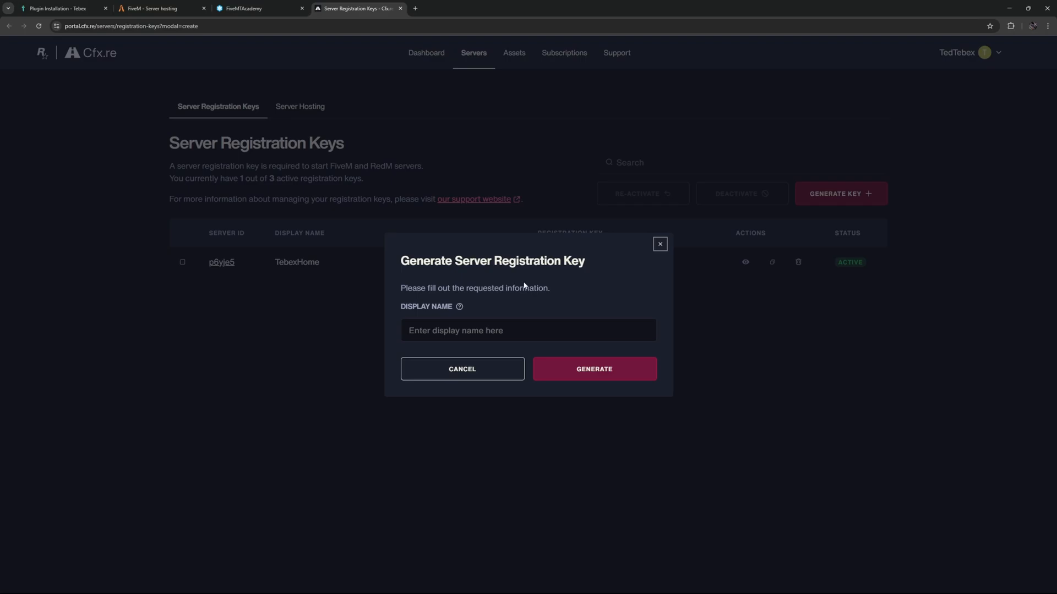
pyautogui.moveTo(526, 282)
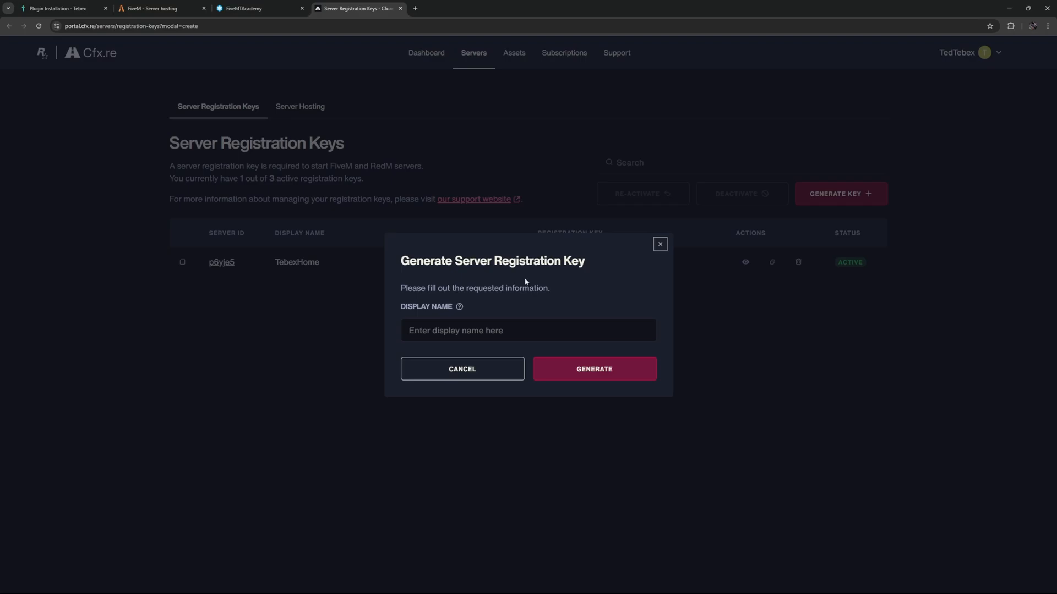
pyautogui.click(659, 243)
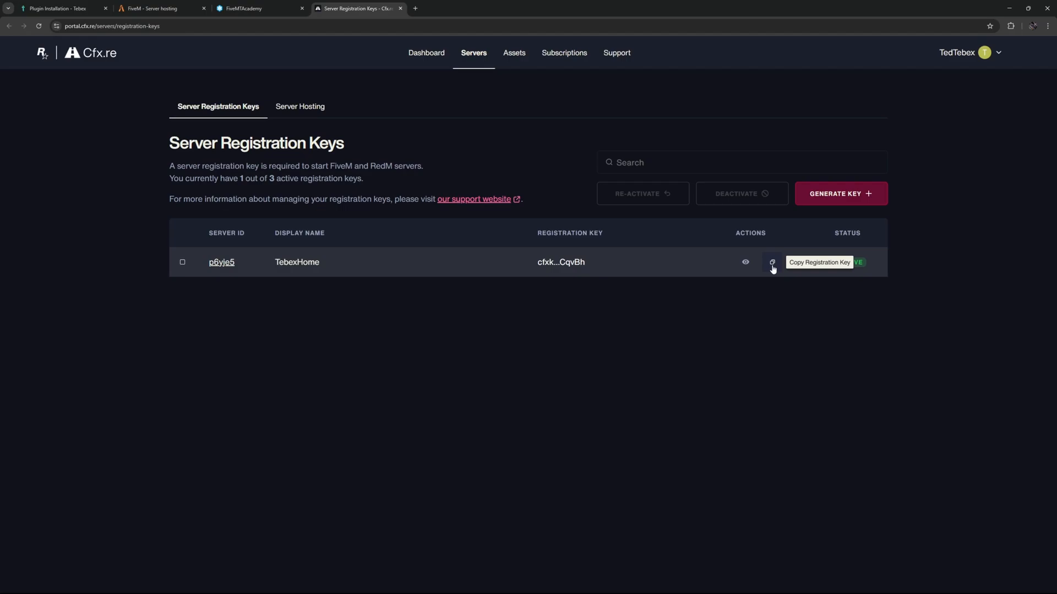
pyautogui.click(251, 9)
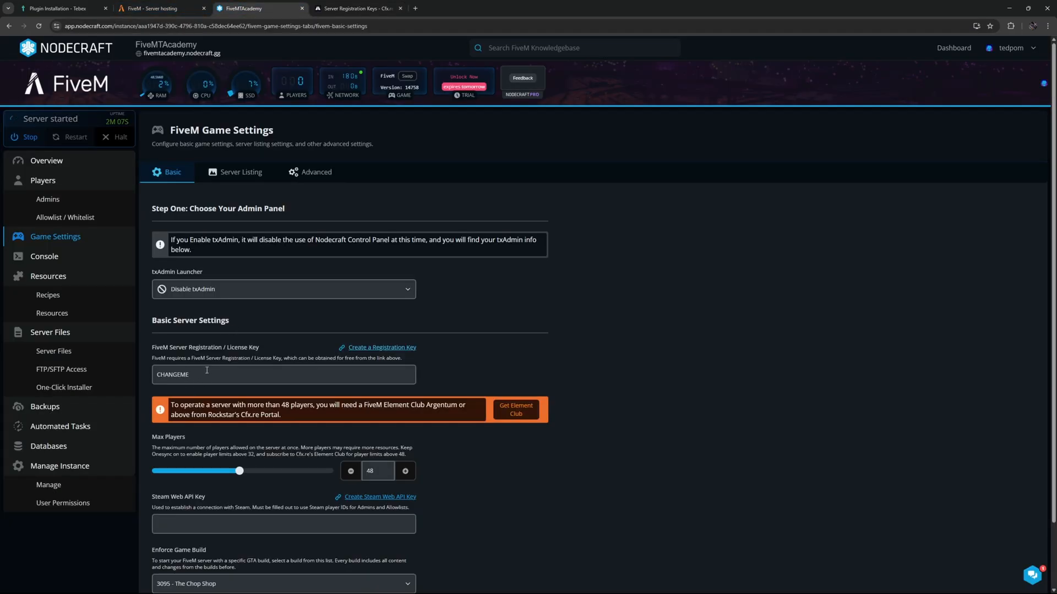
# - Set the license key, start the server and watch it authenticate with Tebex as FiveMAcademy
pyautogui.click(44, 280)
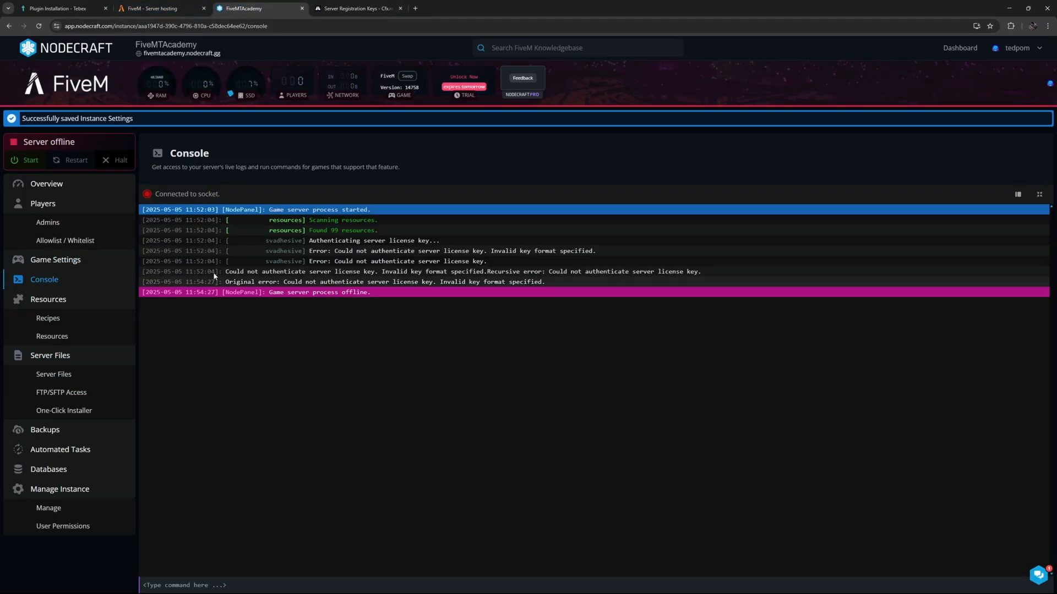
pyautogui.click(25, 161)
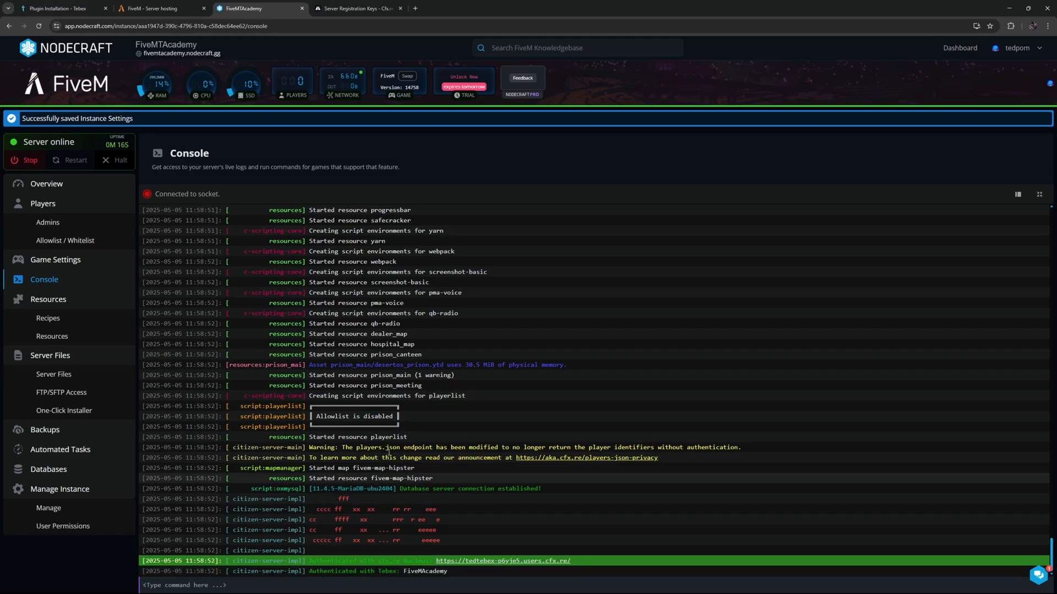
pyautogui.click(55, 10)
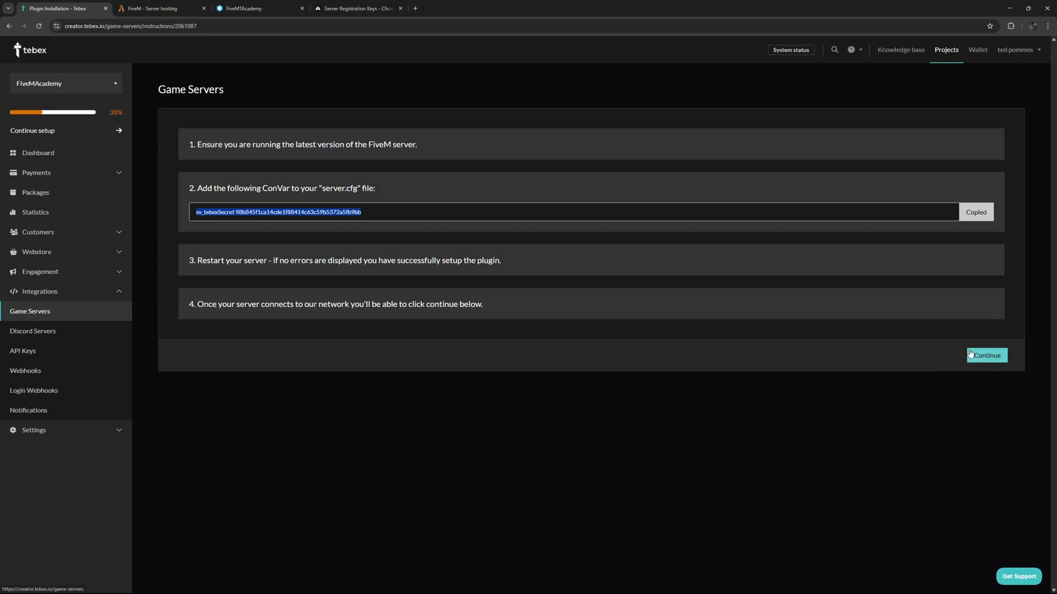
# - Continue past the detected connection so Full Setup Game Server appears in the Game Servers list
pyautogui.click(986, 355)
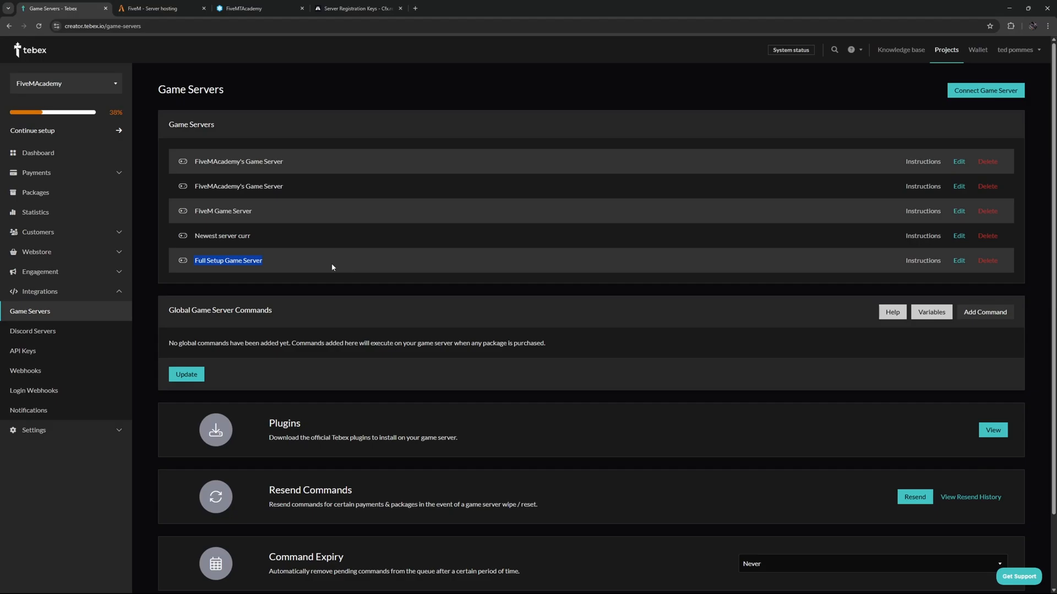
pyautogui.click(248, 9)
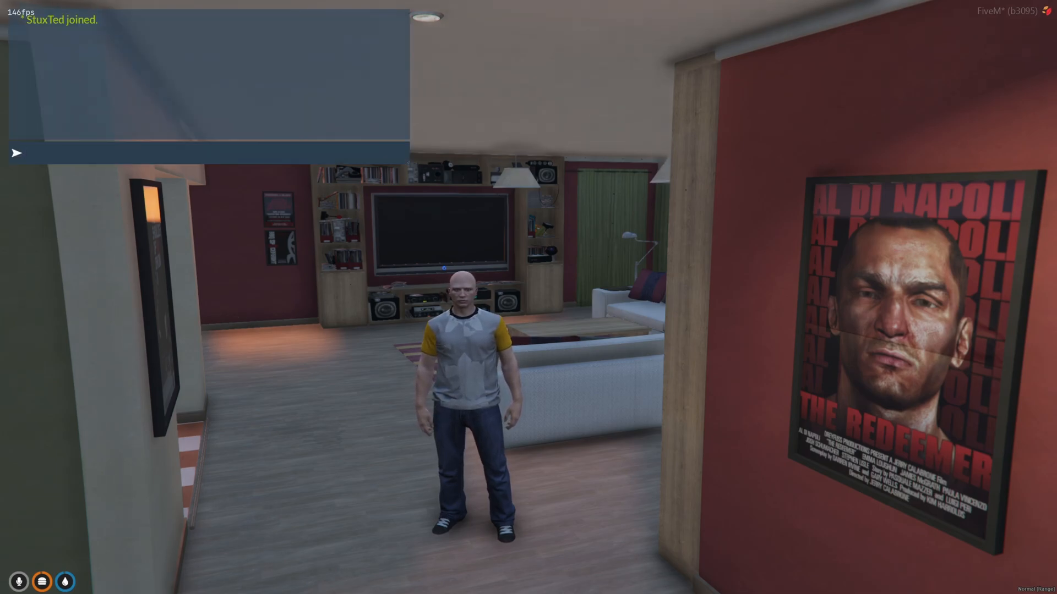
# - Send /cash in chat to check the player's cash balance
pyautogui.write('/cash')
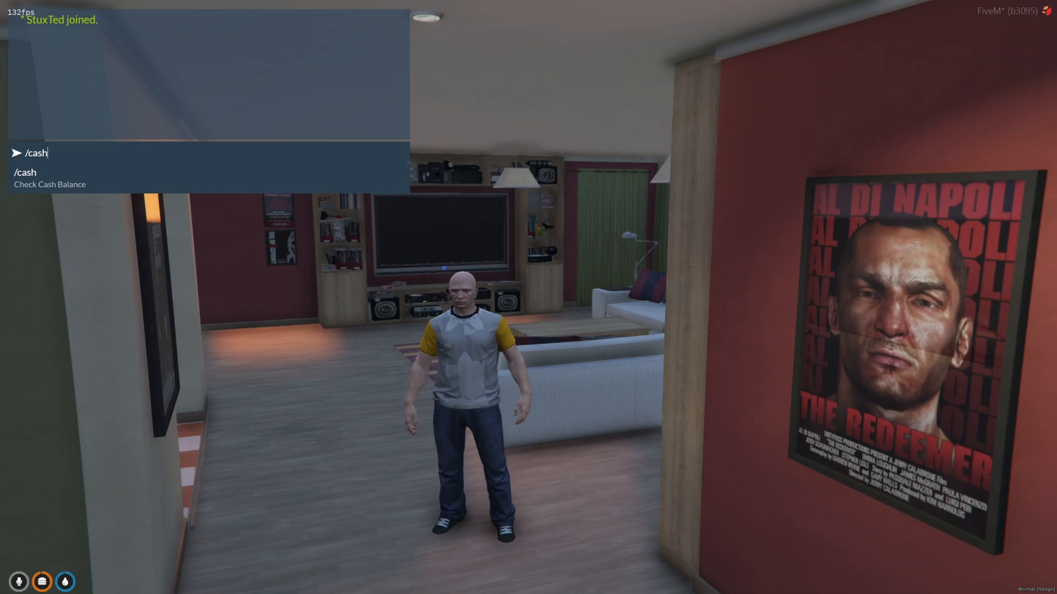
pyautogui.press('Enter')
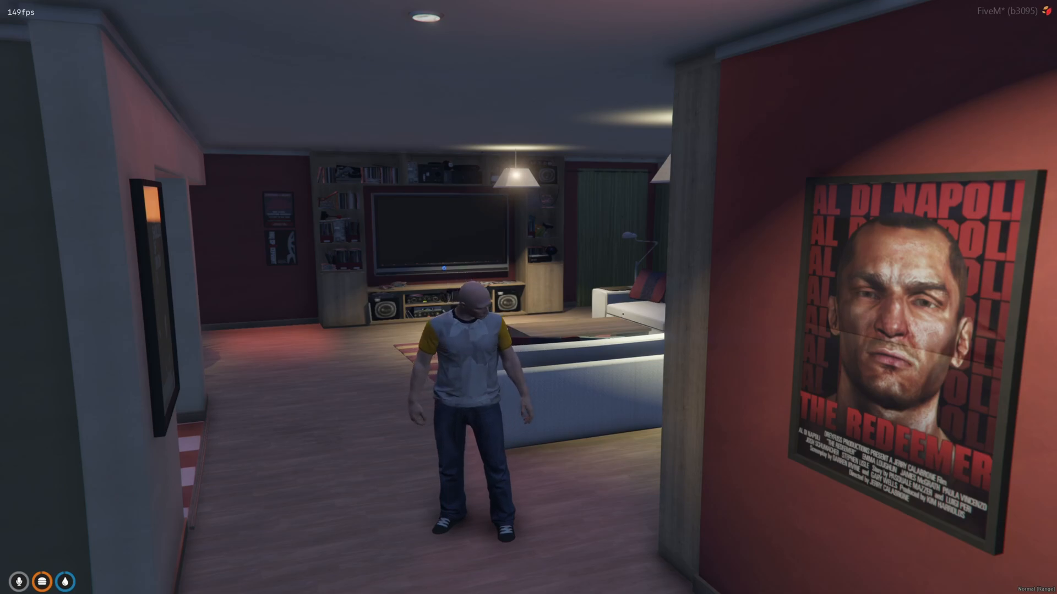
# - Send /givemoney 1 cash 500 in chat to give player 1 500 cash
pyautogui.write('/')
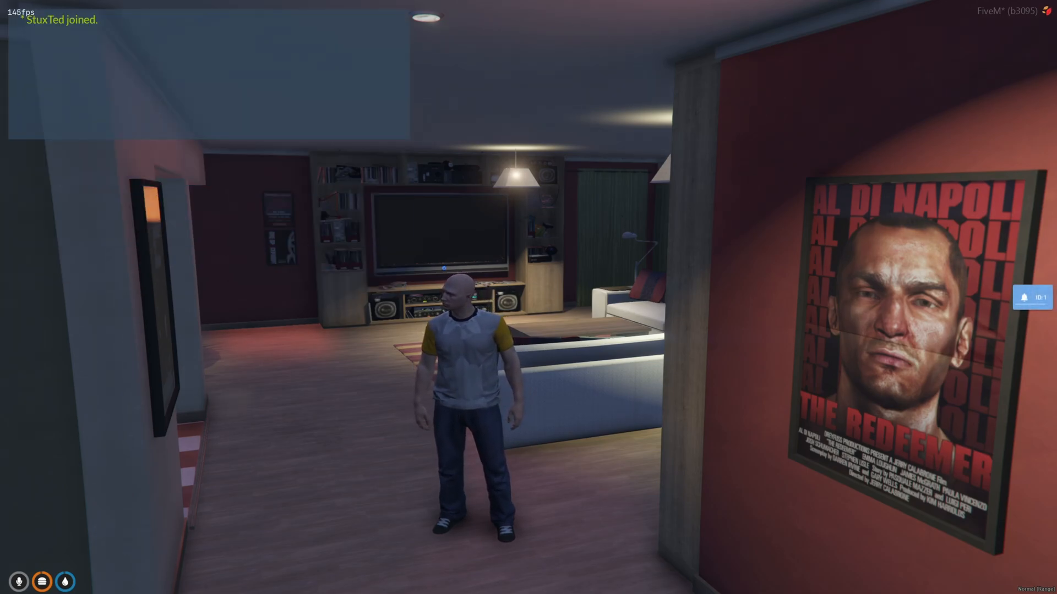
pyautogui.write('/')
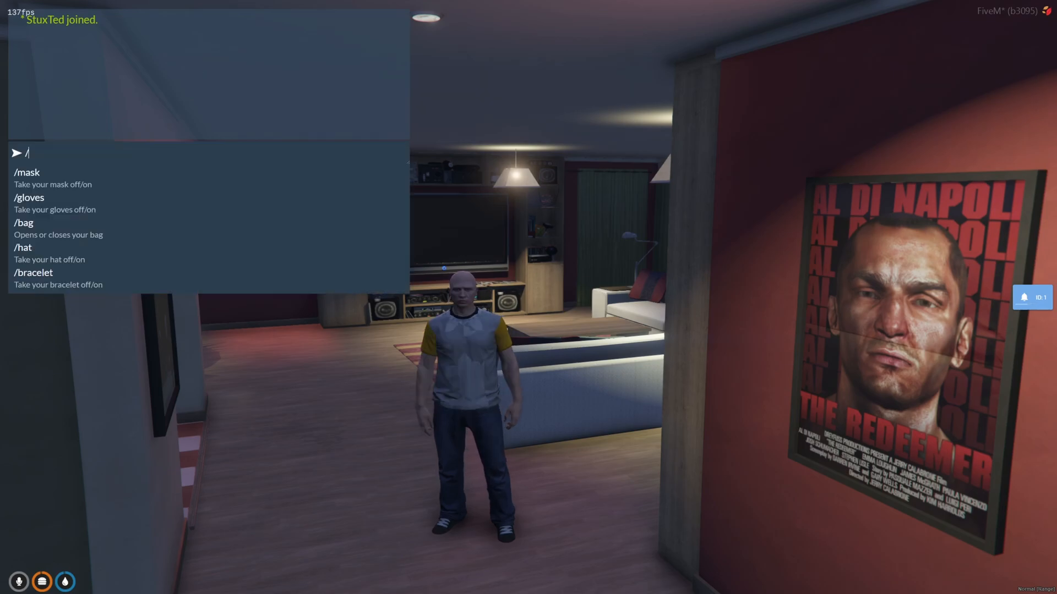
pyautogui.write('givemoney 1')
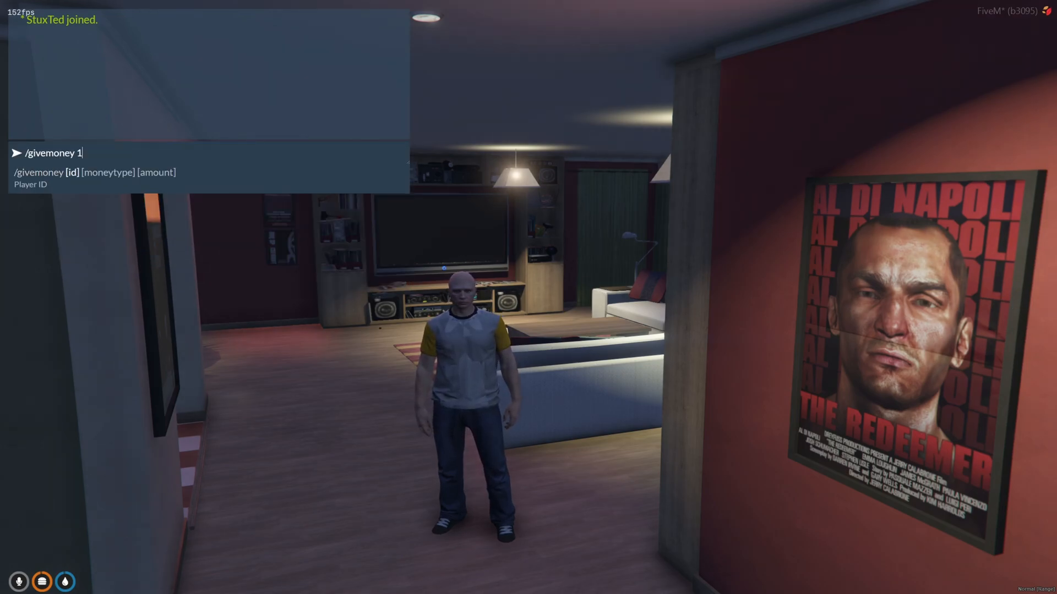
pyautogui.write('cash')
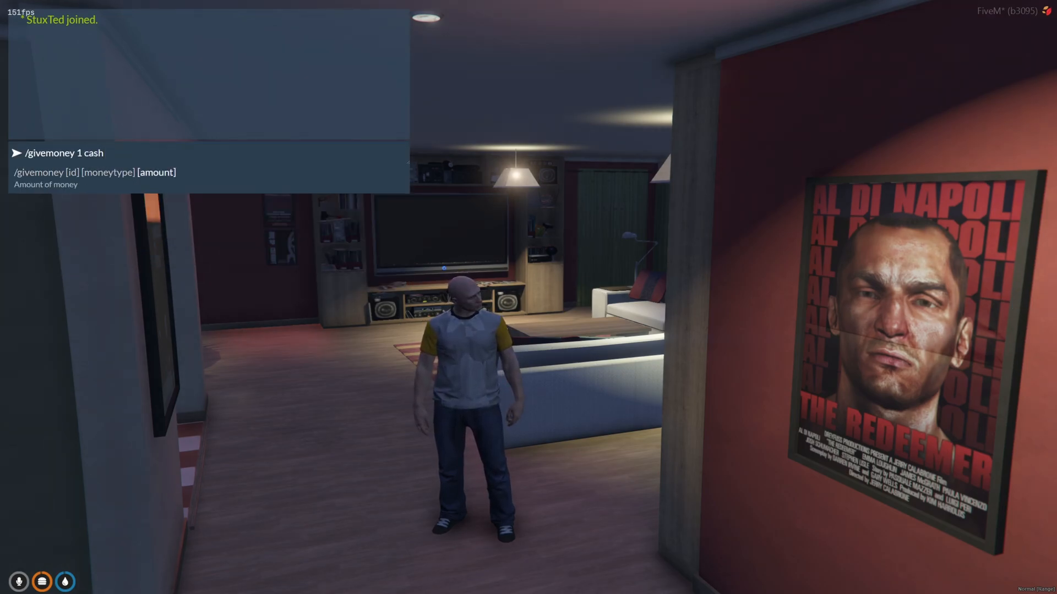
pyautogui.write('500')
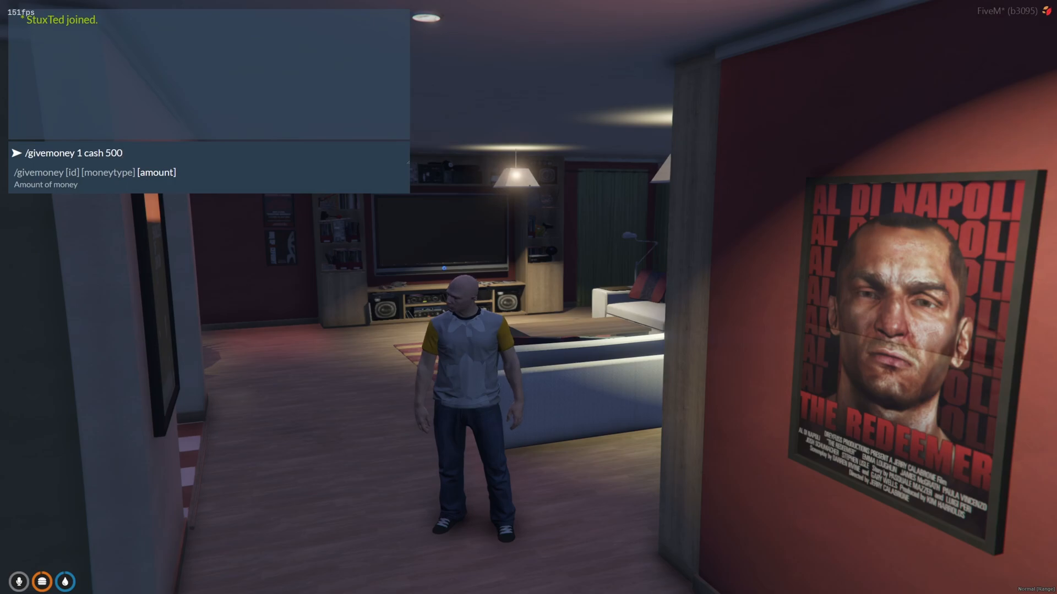
pyautogui.press('Enter')
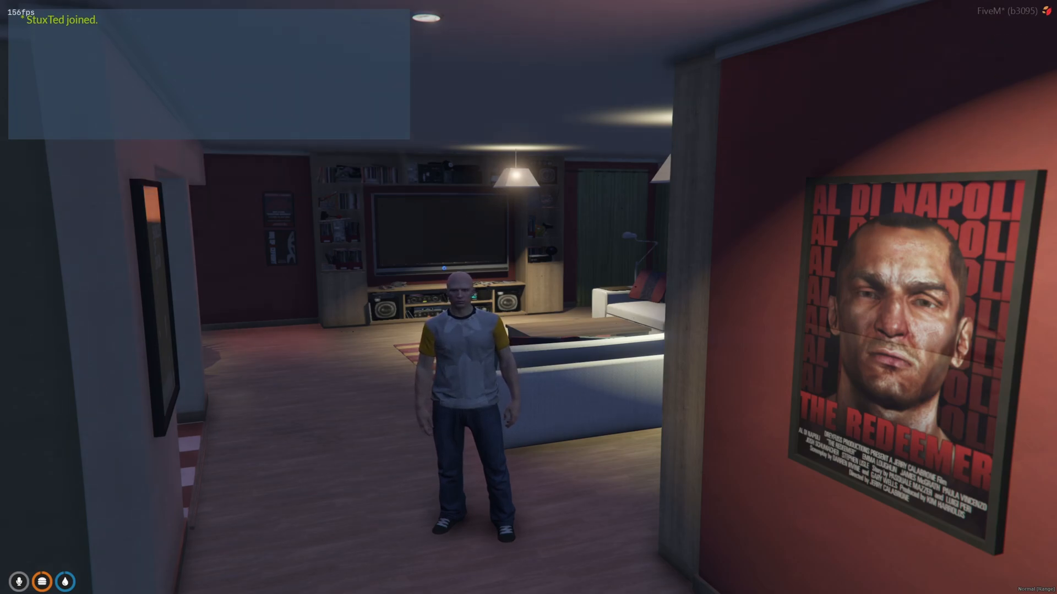
# - Reopen chat and send /givemoney 1 cash 500 a second time
pyautogui.write('/c')
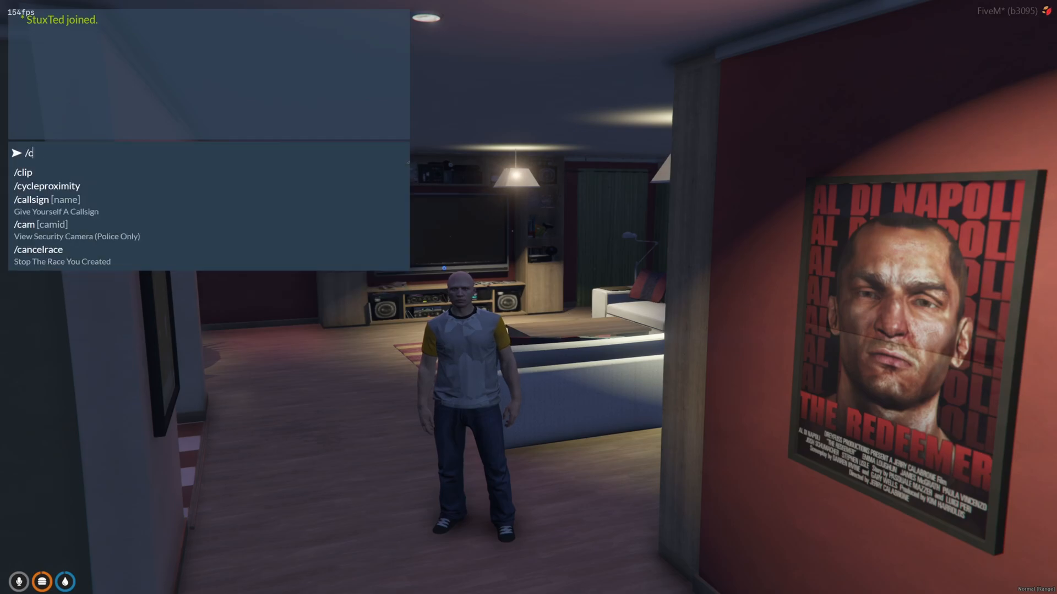
pyautogui.press('Enter')
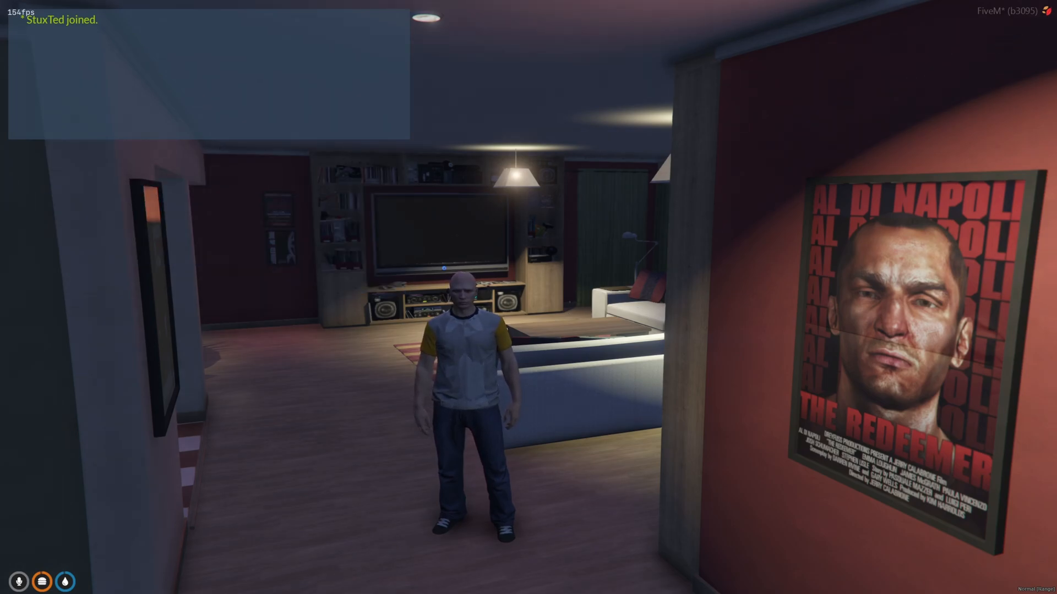
pyautogui.write('/givemoney 1 cash 500')
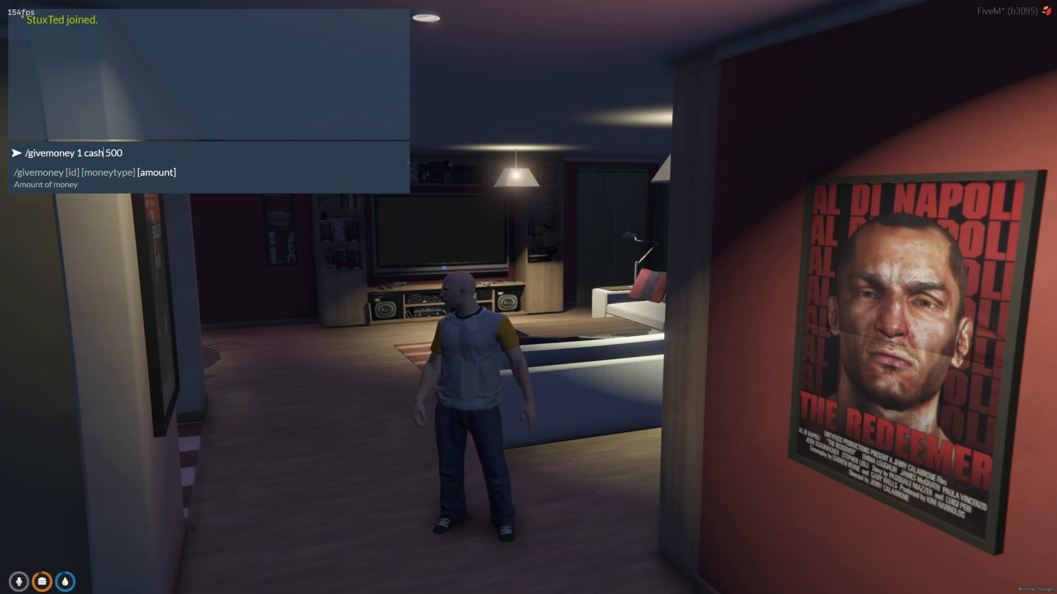
pyautogui.press('Enter')
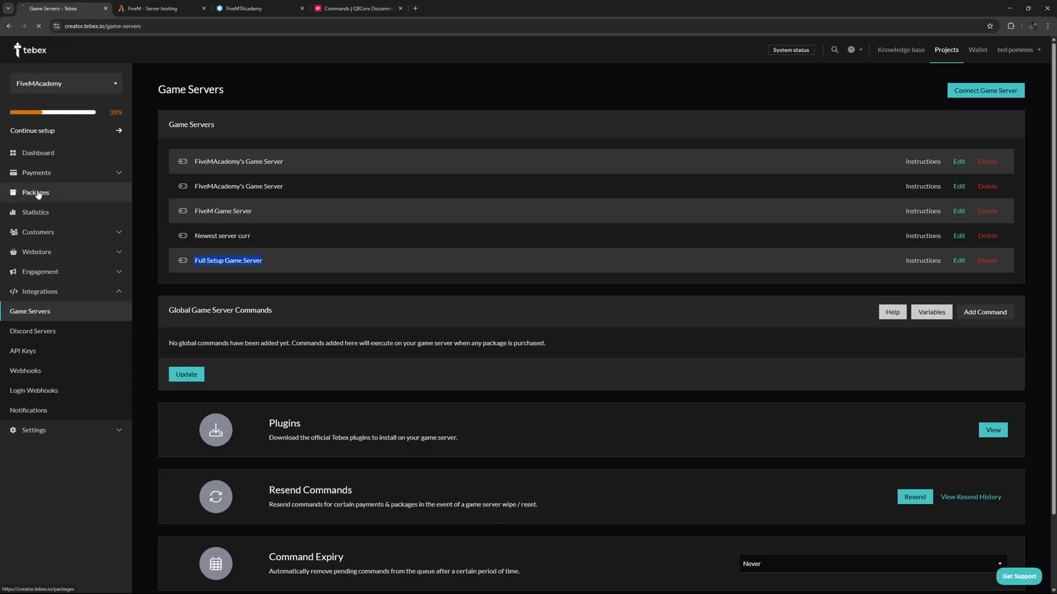
# - From Packages, open Command Demo free and view its Commands section
pyautogui.click(35, 192)
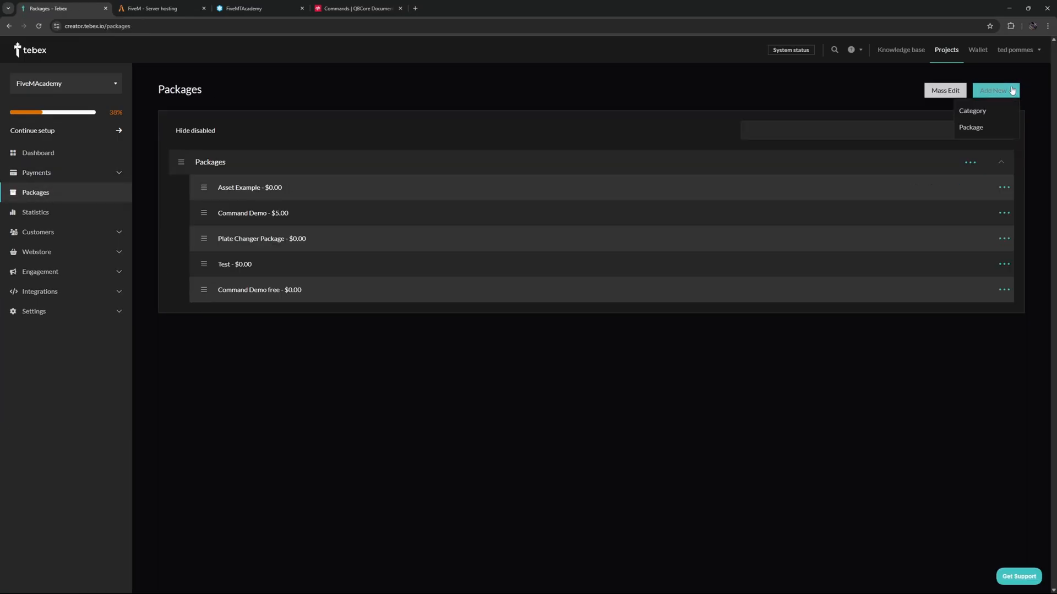
pyautogui.click(260, 290)
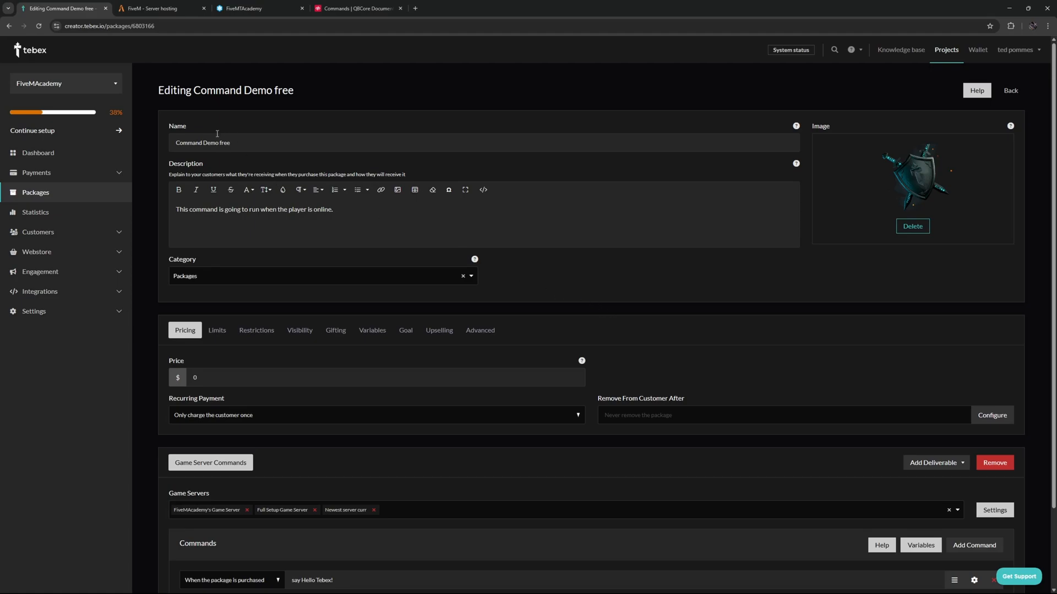
pyautogui.moveTo(200, 394)
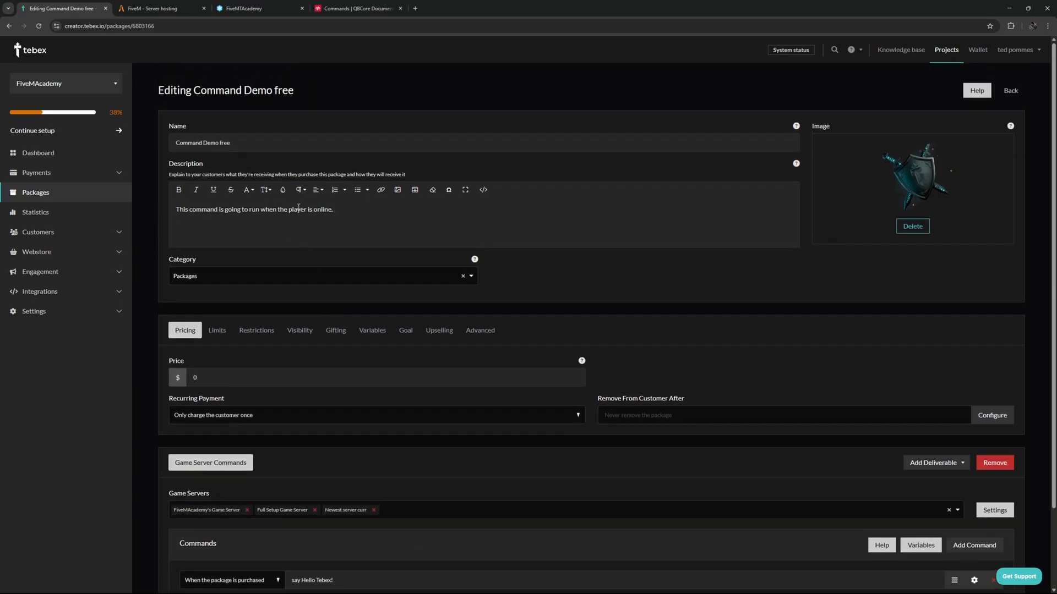
pyautogui.moveTo(341, 200)
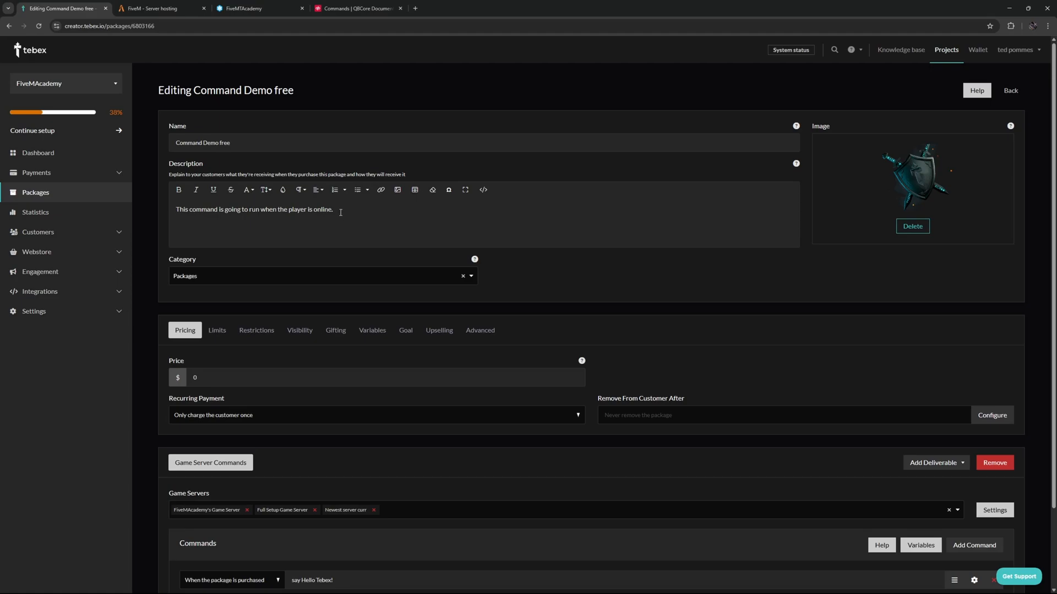
pyautogui.scroll(-3)
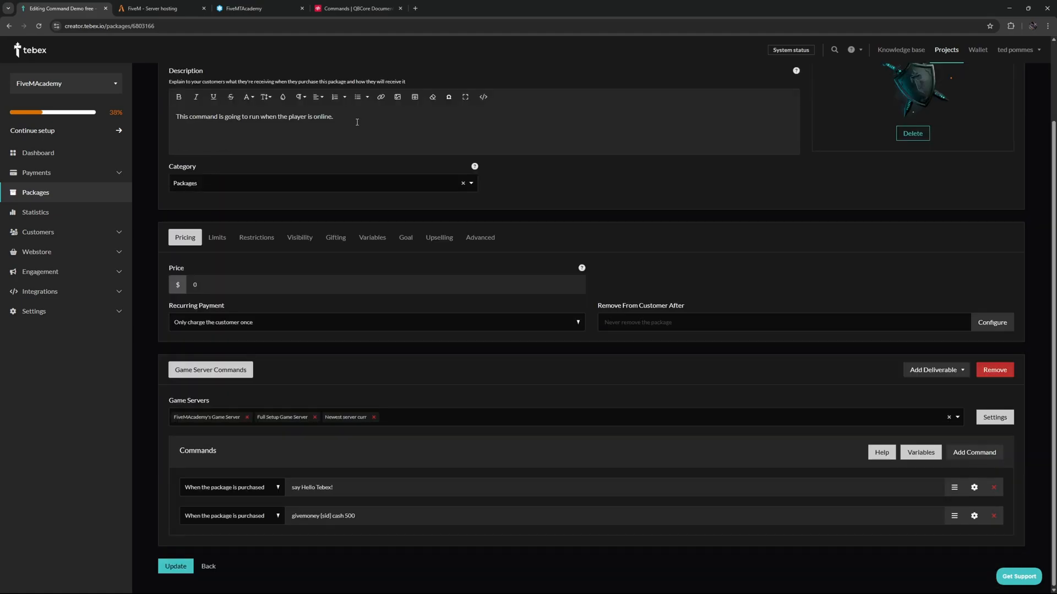
# - Limit the package's game servers to Full Setup Game Server and show the say command's execution settings
pyautogui.click(933, 369)
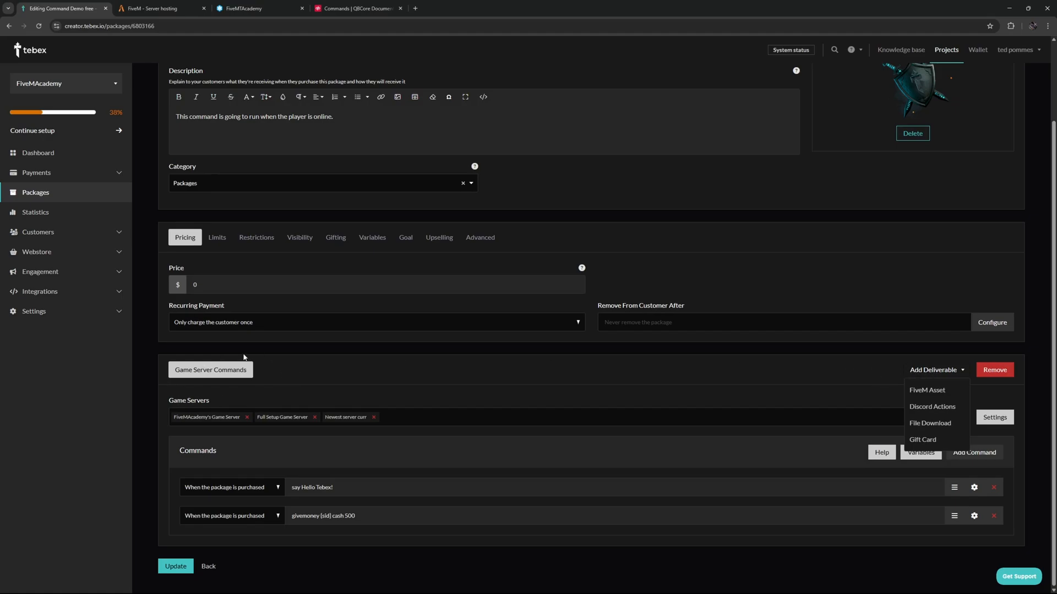
pyautogui.moveTo(933, 444)
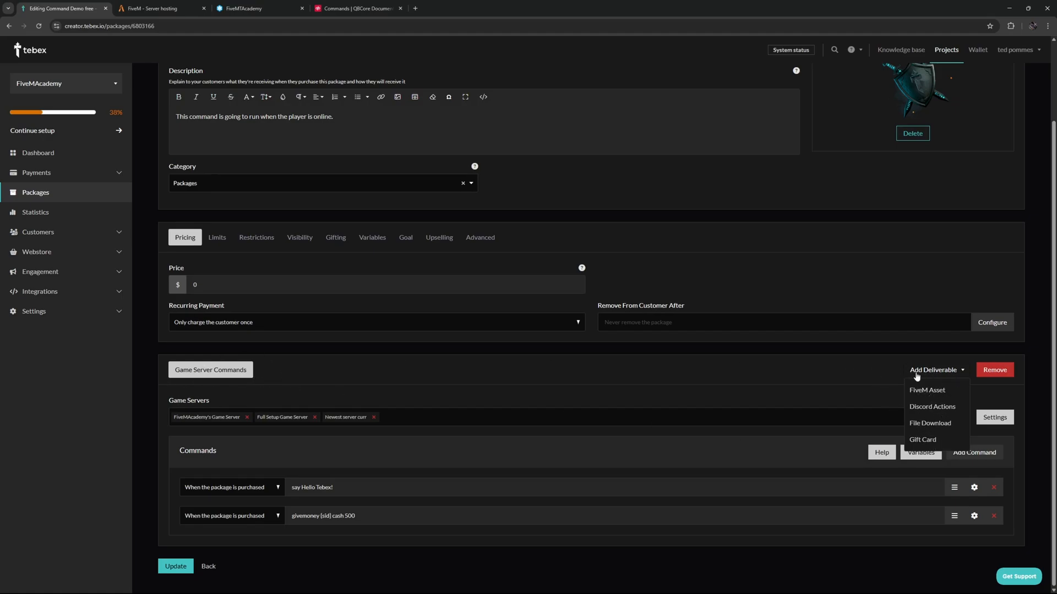
pyautogui.moveTo(927, 395)
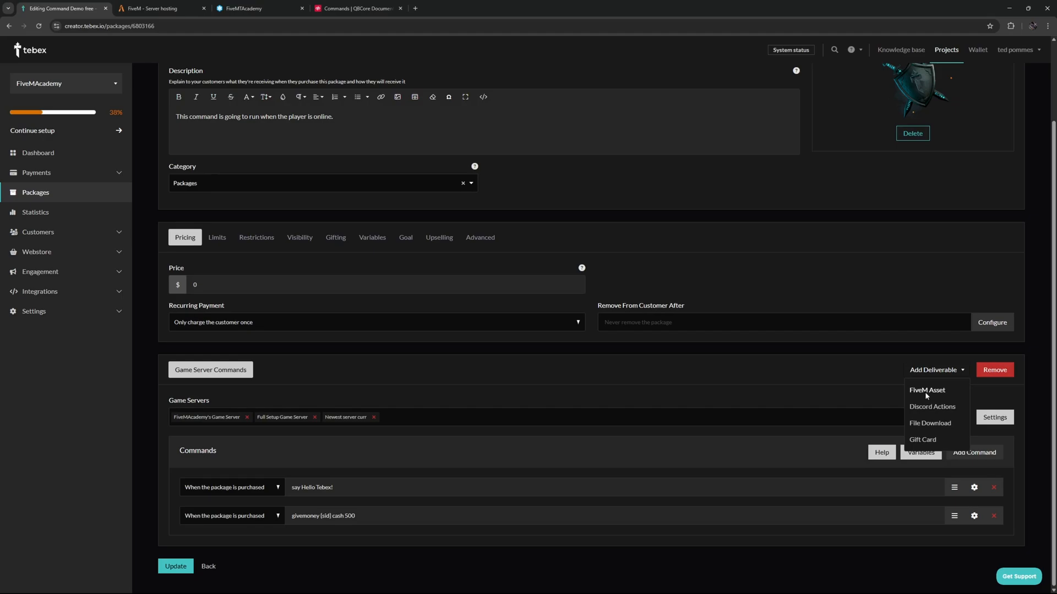
pyautogui.click(209, 373)
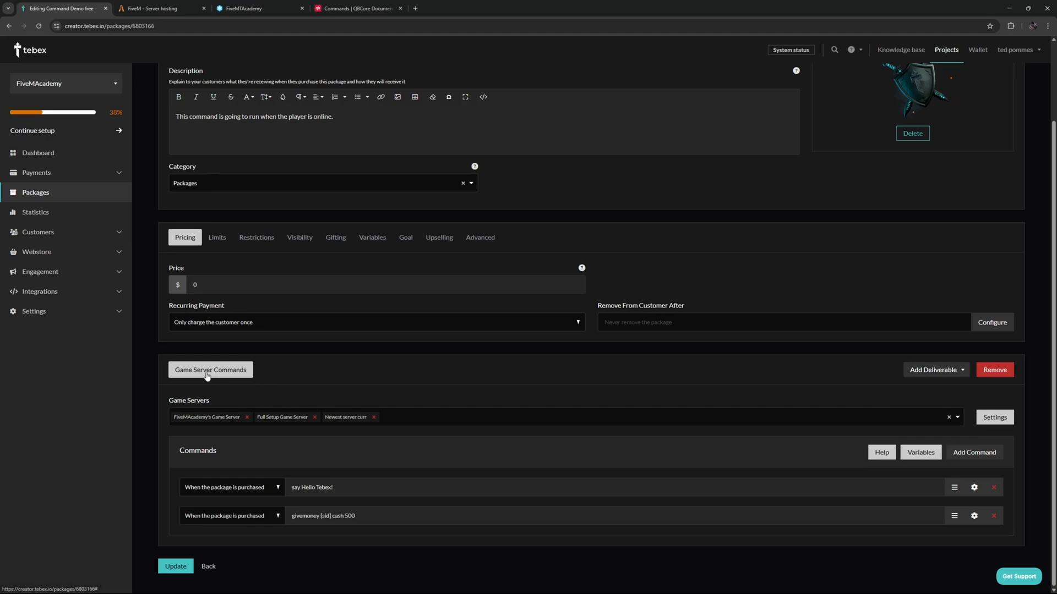
pyautogui.moveTo(299, 435)
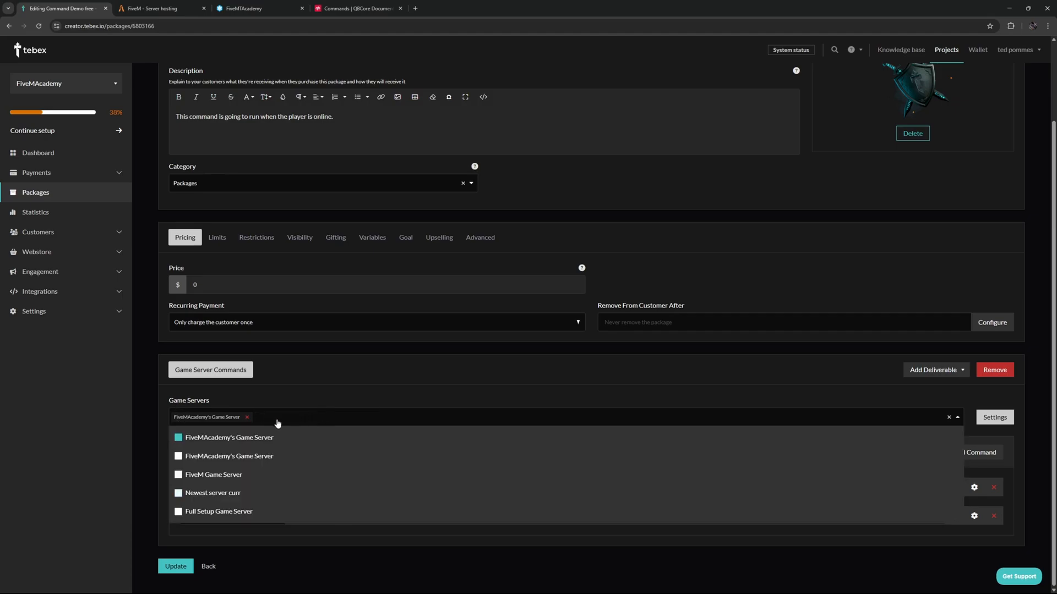
pyautogui.click(178, 511)
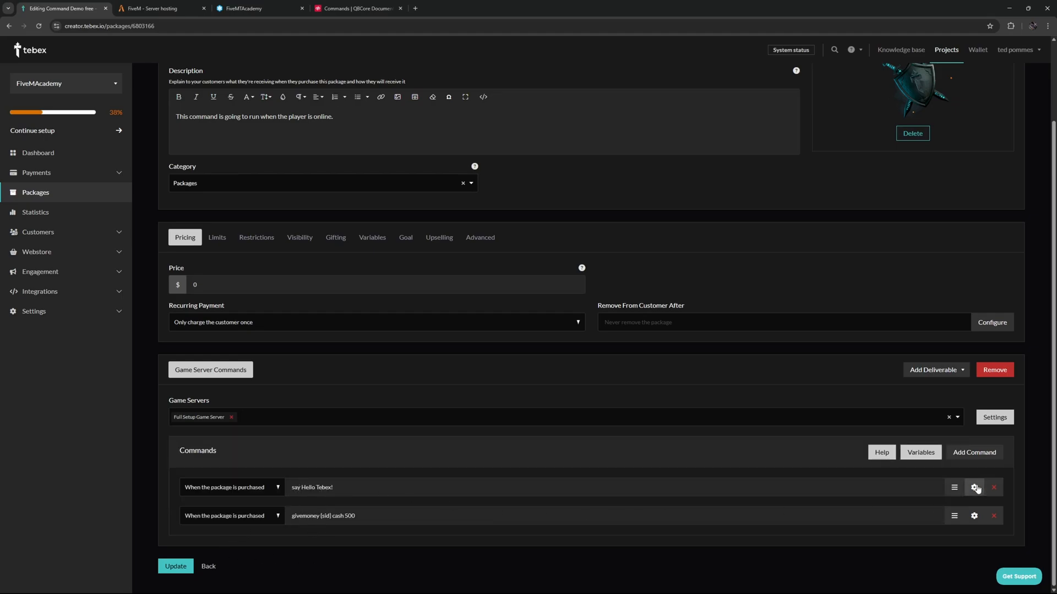
pyautogui.click(973, 487)
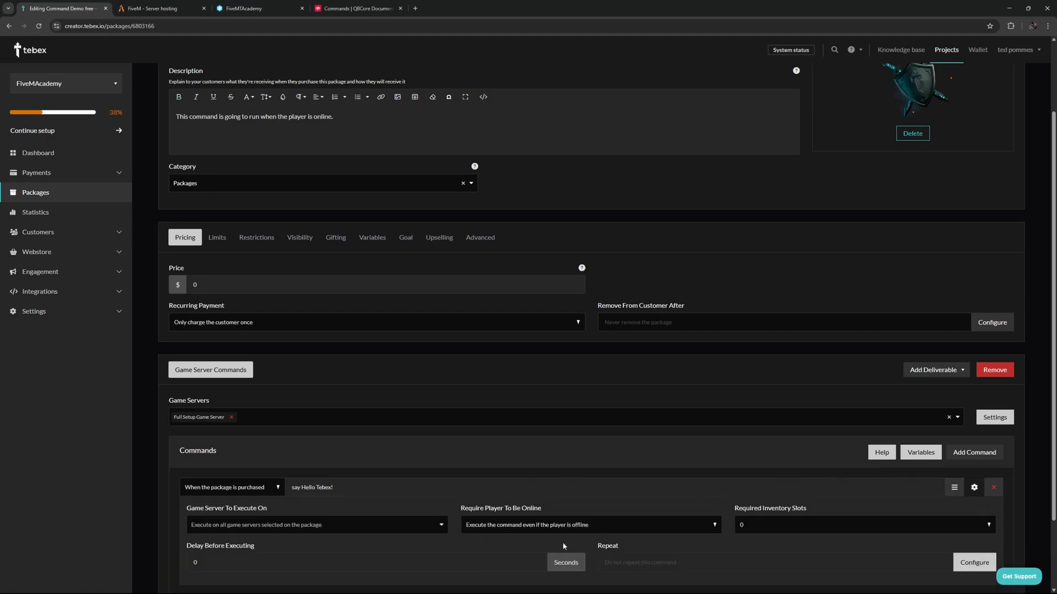
pyautogui.moveTo(569, 540)
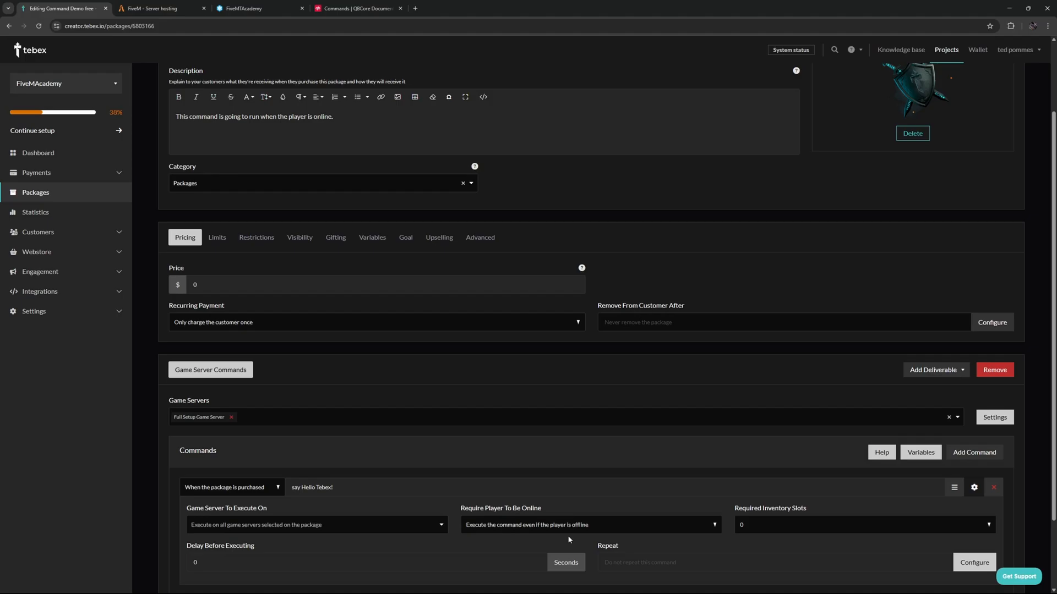
pyautogui.moveTo(561, 539)
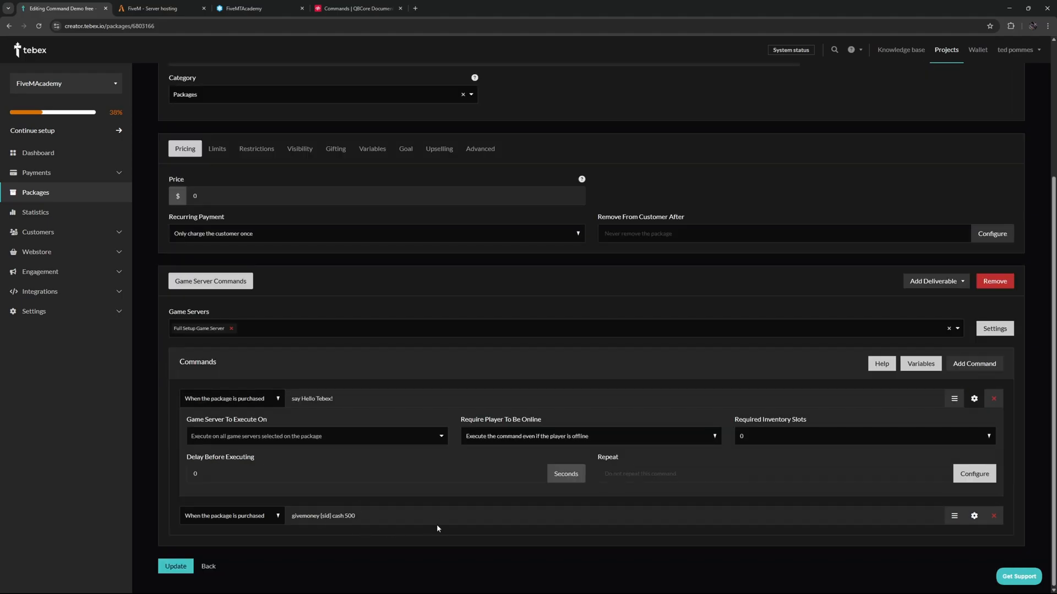
pyautogui.moveTo(299, 505)
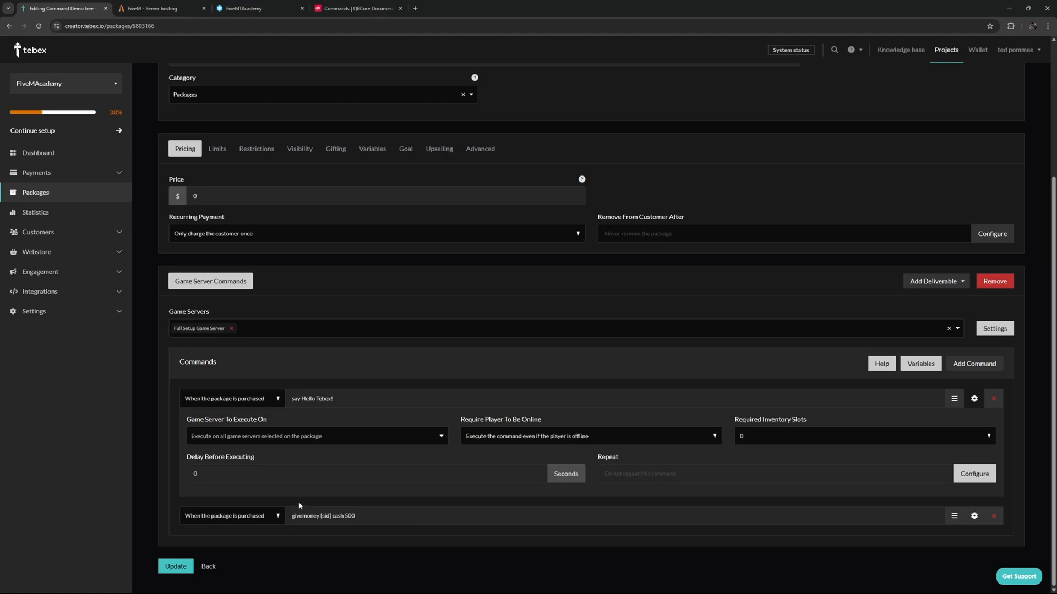
pyautogui.moveTo(332, 536)
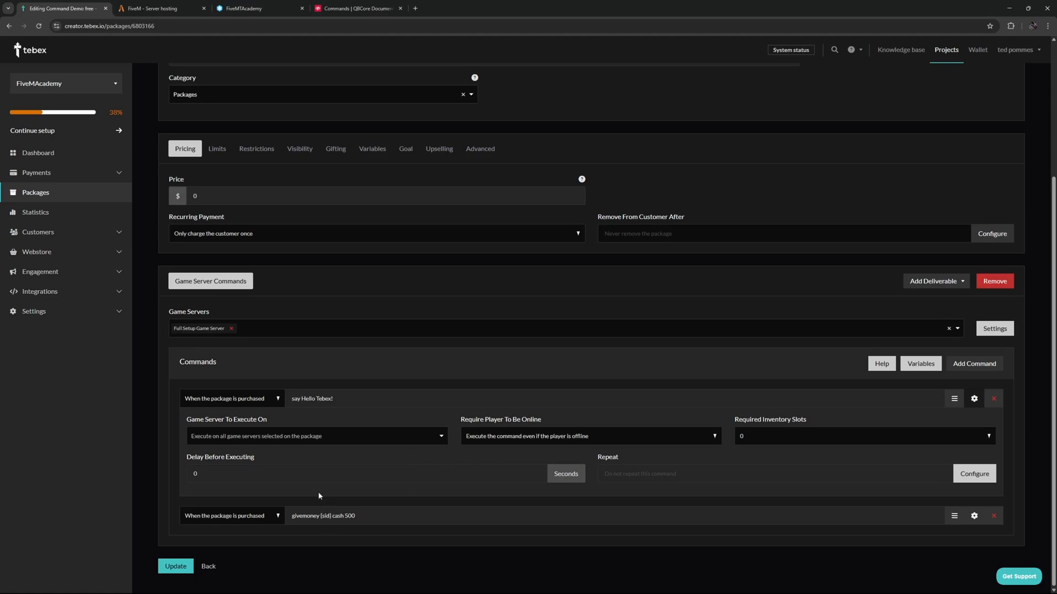
pyautogui.moveTo(328, 504)
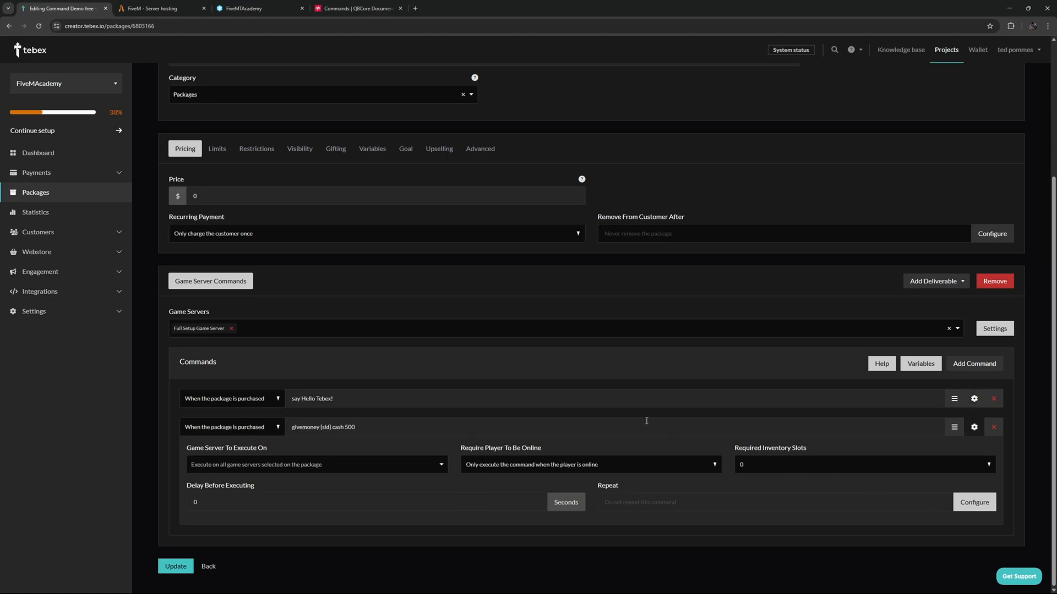
pyautogui.moveTo(534, 469)
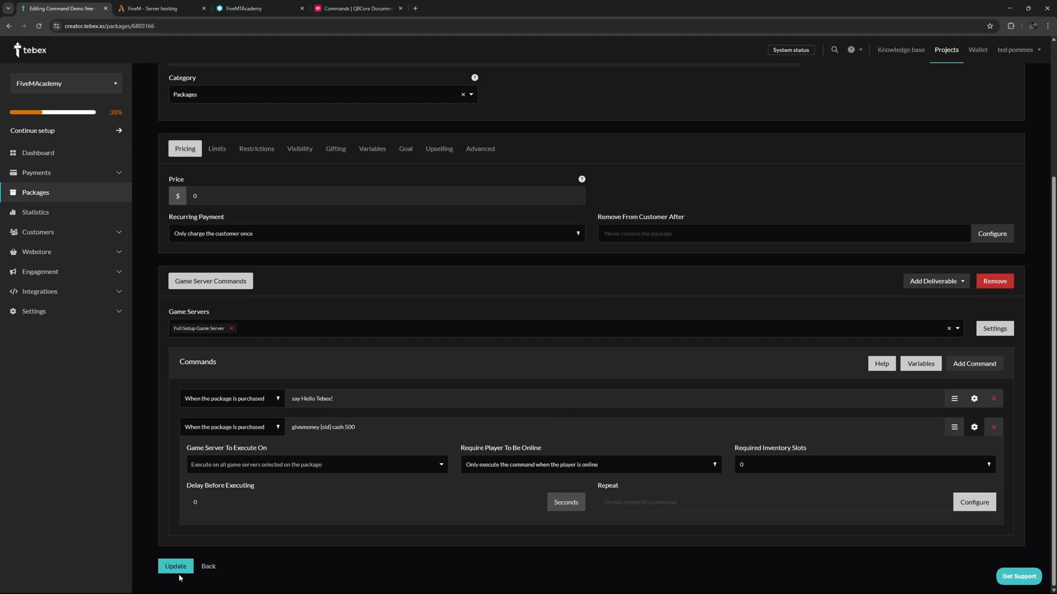
# - Save the package, sign in to the webstore via Cfx.re authorization, then check /cash in-game
pyautogui.click(174, 566)
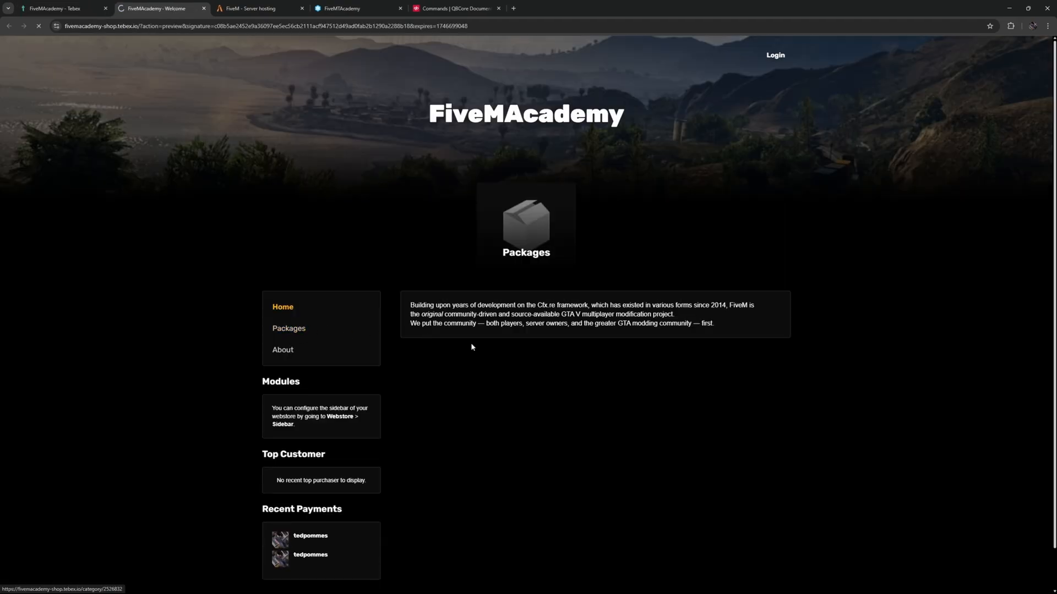
pyautogui.click(288, 328)
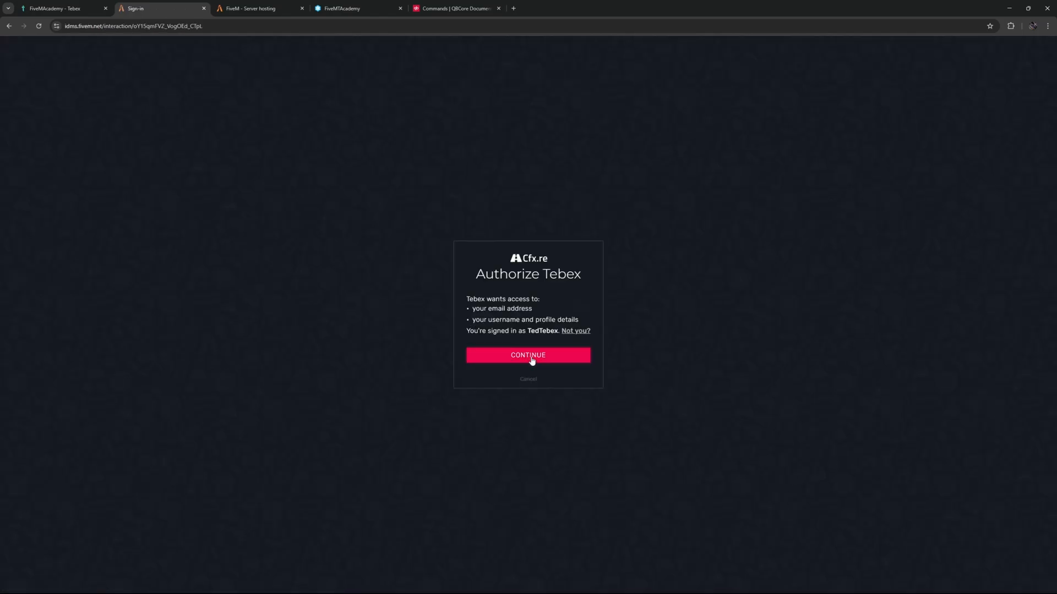
pyautogui.click(528, 354)
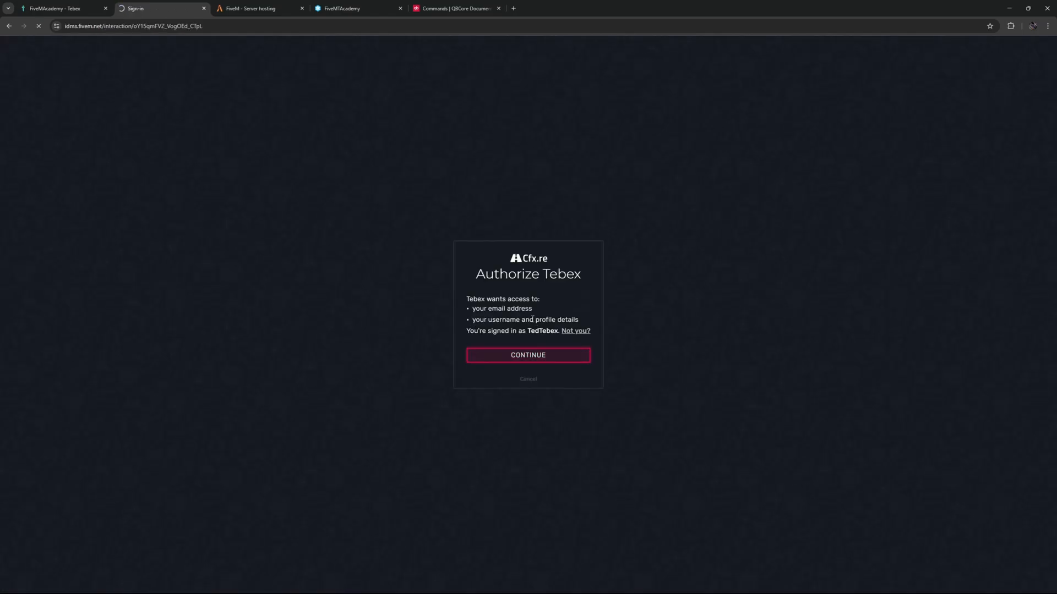
pyautogui.click(529, 355)
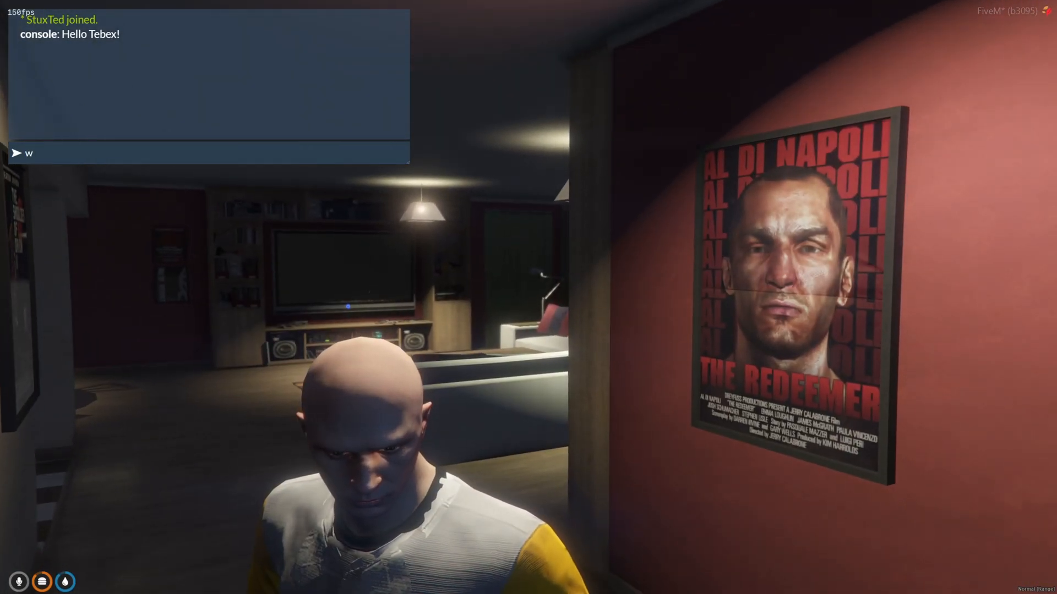
pyautogui.write('/cash')
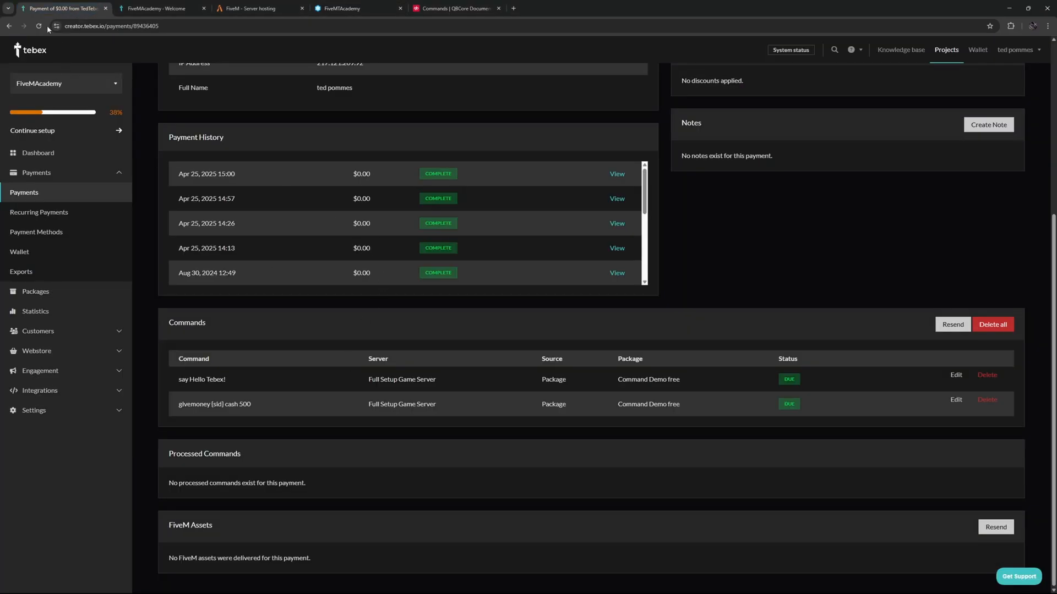
# - Reload the payment to confirm both commands processed, then return to the dashboard
pyautogui.click(952, 323)
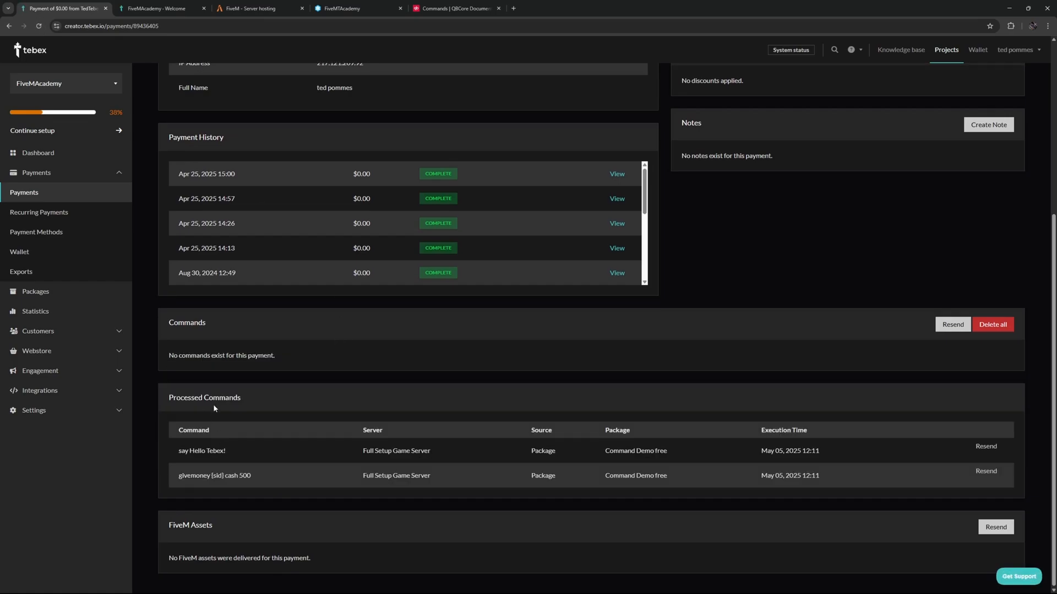
pyautogui.click(37, 152)
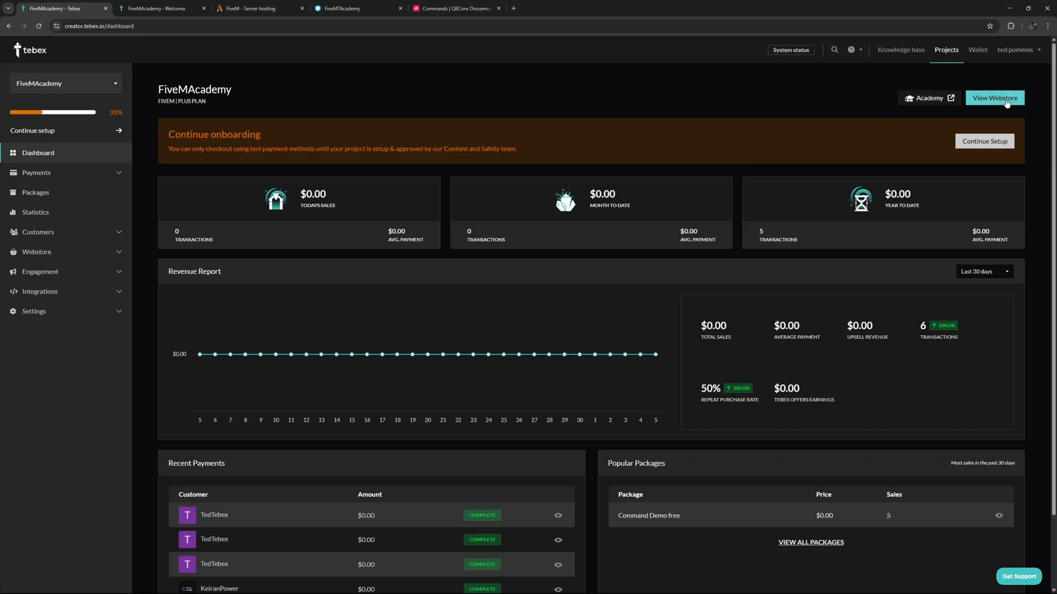
# - Complete a $0.00 webstore test purchase via FiveM login, then return to the creator dashboard
pyautogui.click(995, 98)
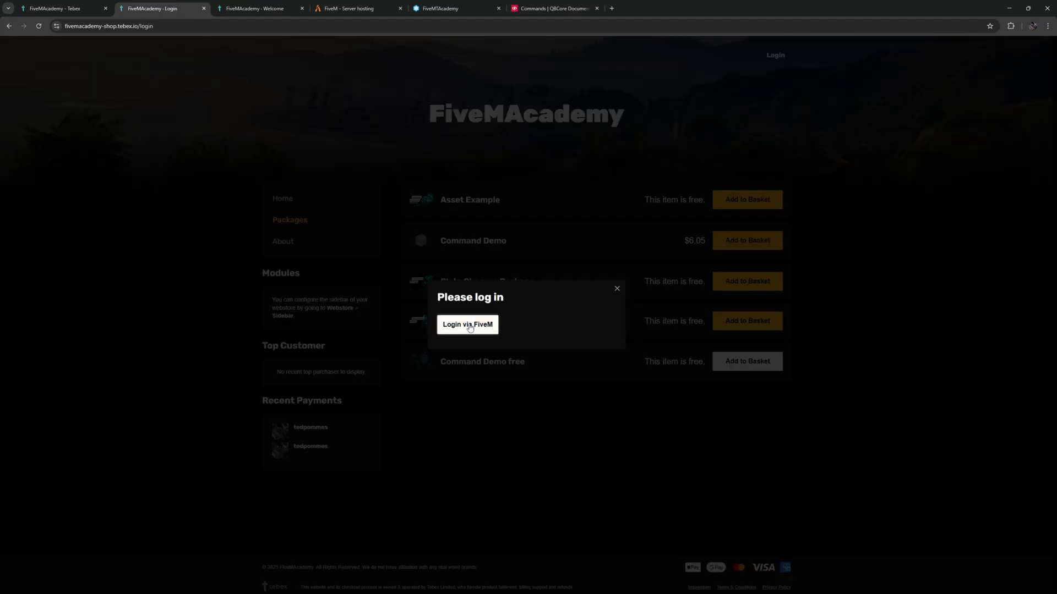
pyautogui.click(467, 325)
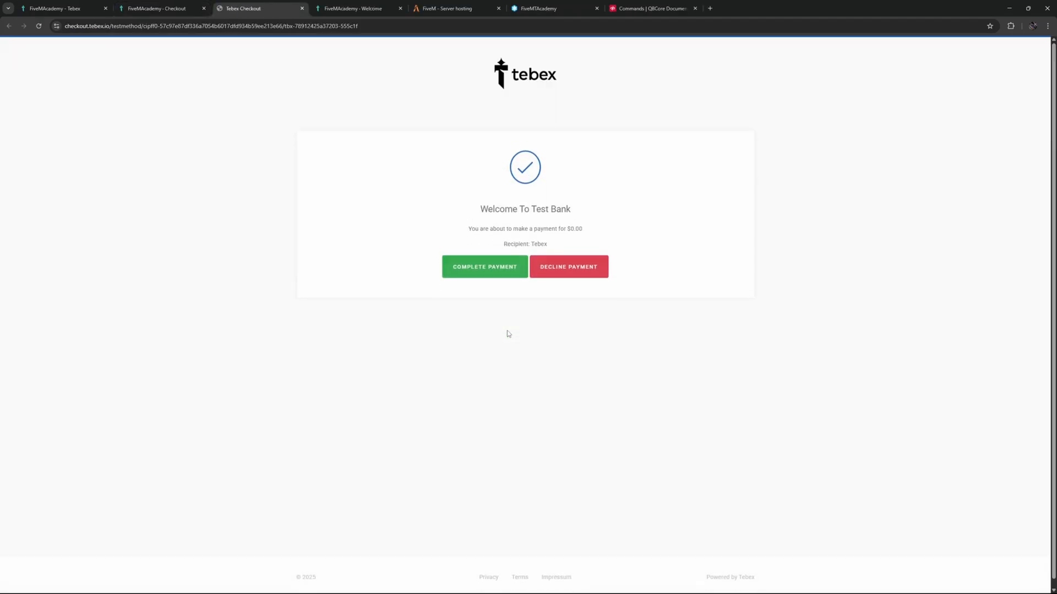
pyautogui.click(484, 266)
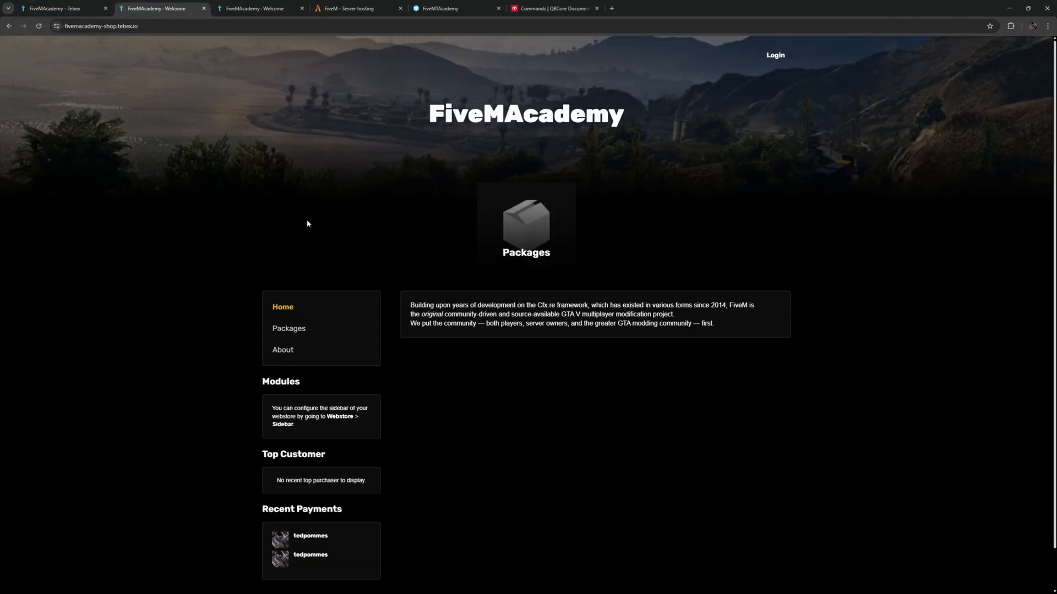
pyautogui.click(55, 9)
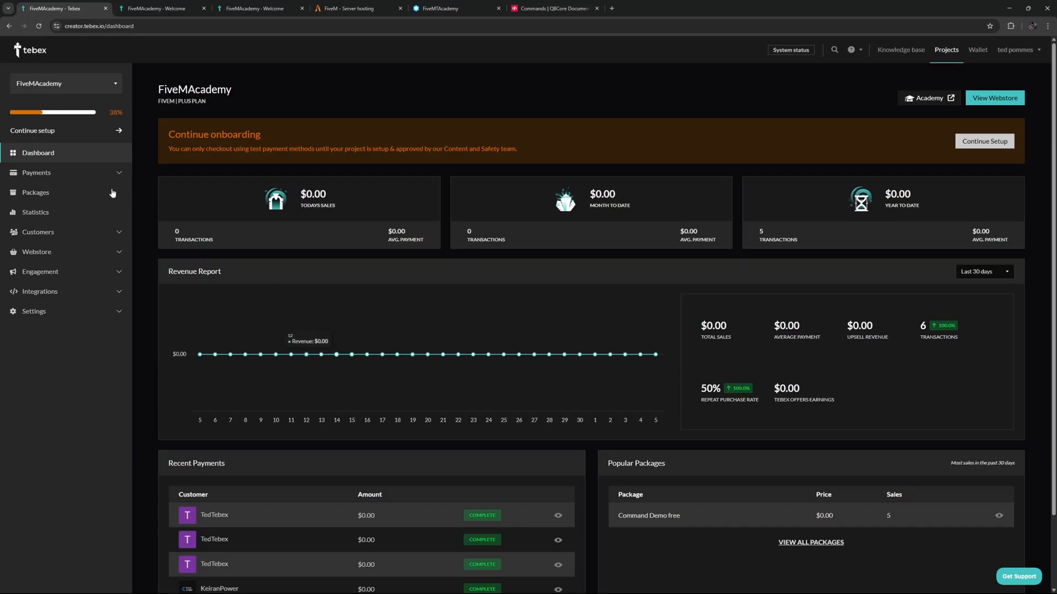
# - View the newest payment's Commands and Processed Commands sections
pyautogui.click(36, 172)
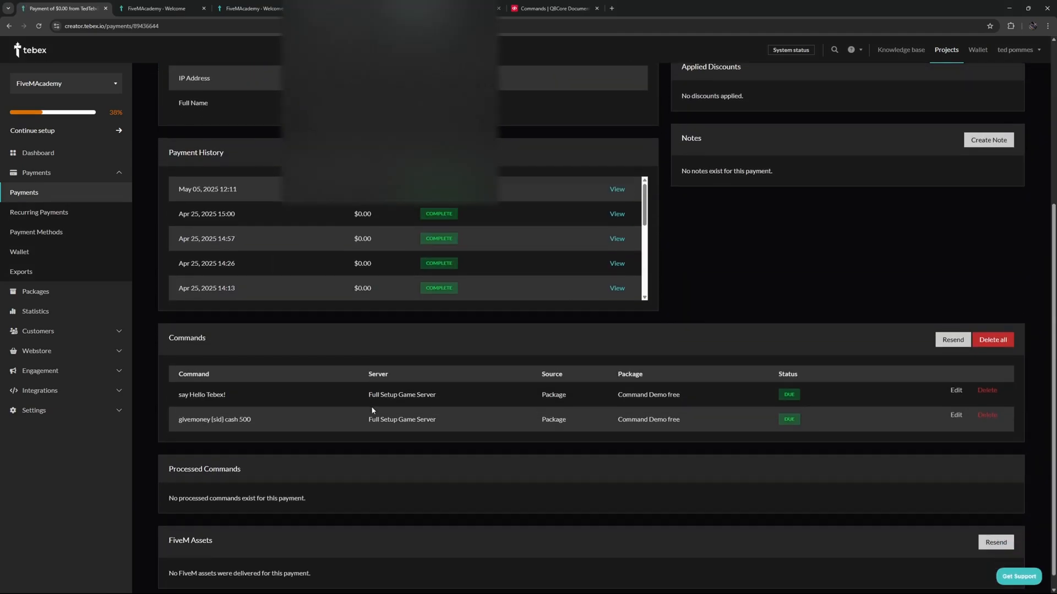
pyautogui.scroll(-3)
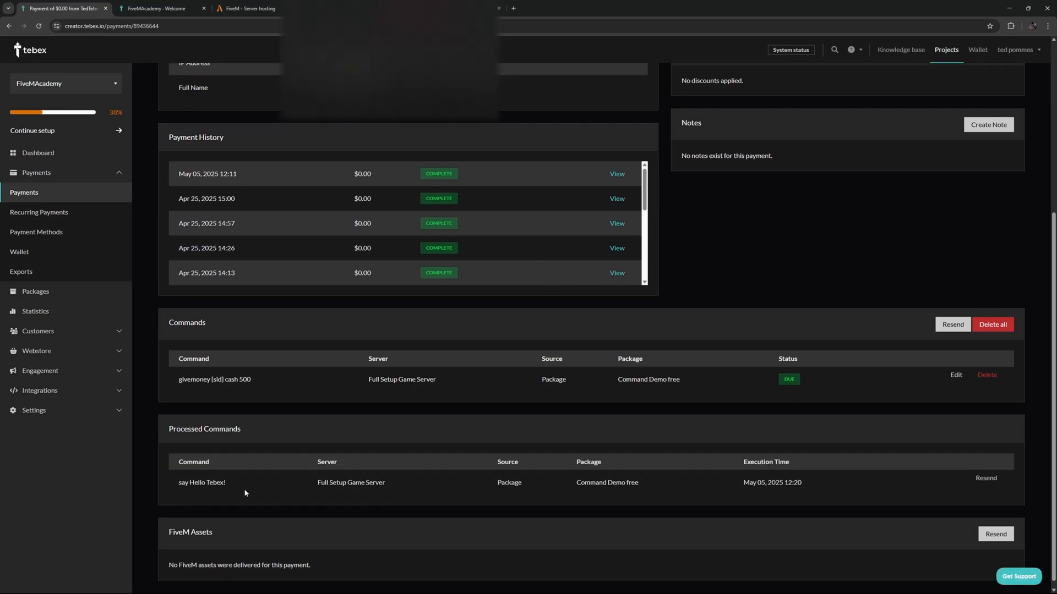
pyautogui.moveTo(234, 495)
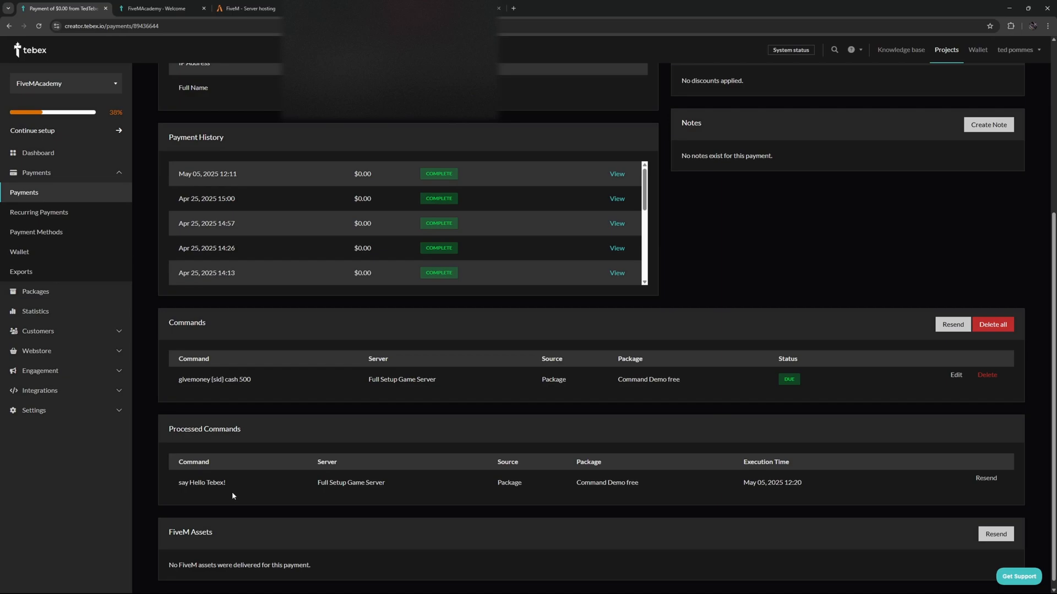
pyautogui.moveTo(258, 407)
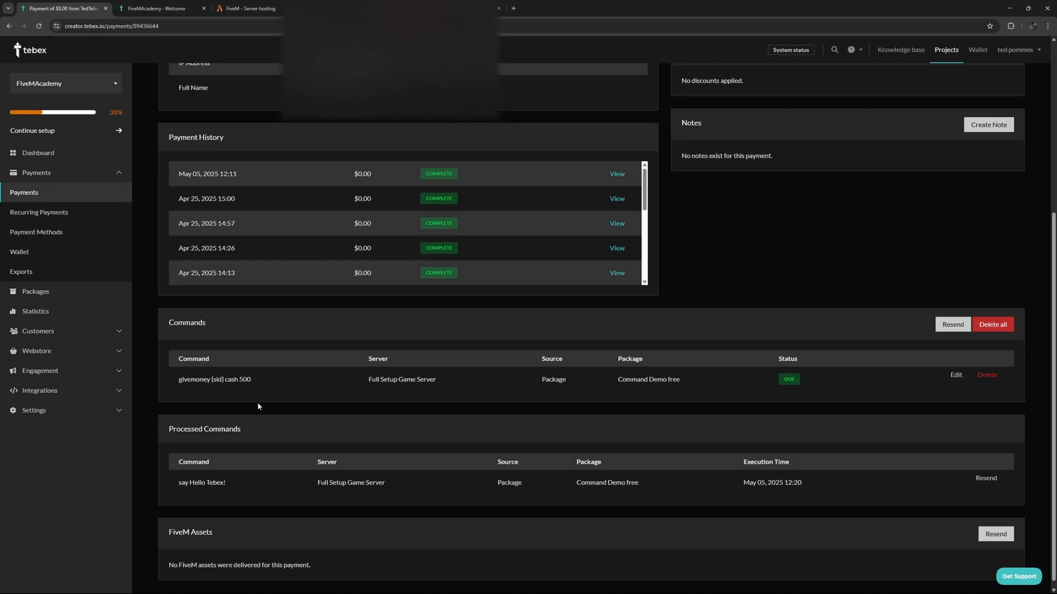
pyautogui.moveTo(240, 403)
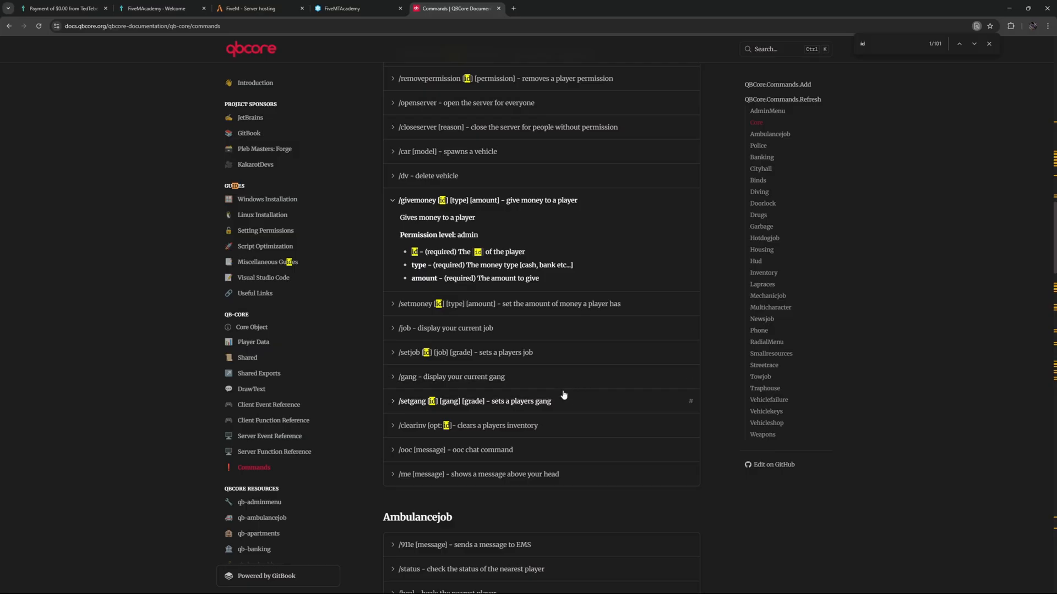
# - Review /givemoney's id, type and amount in QBCore docs, then return to the Tebex package editor
pyautogui.scroll(-3)
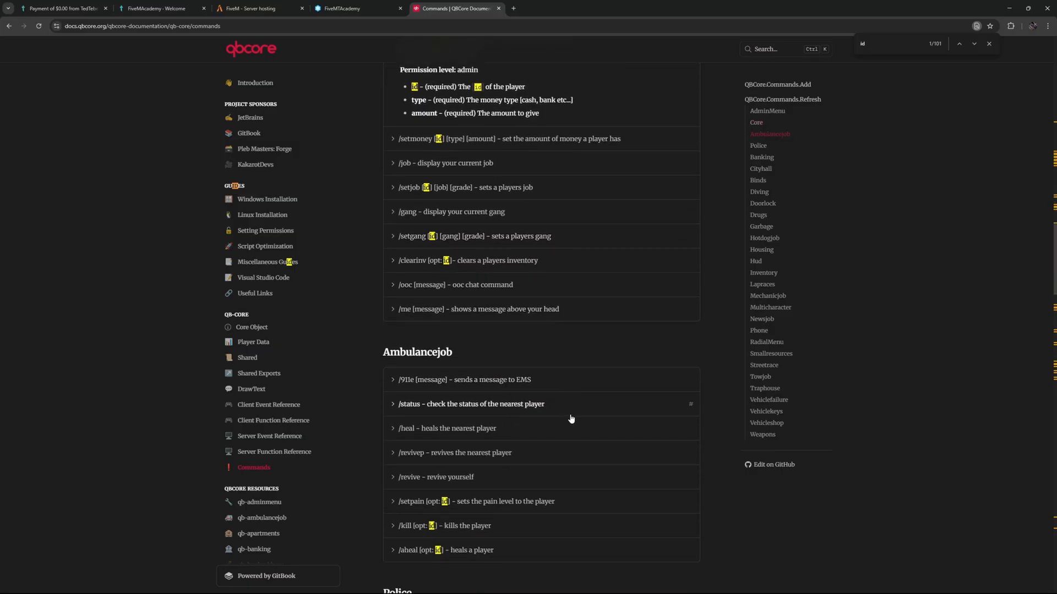
pyautogui.click(61, 8)
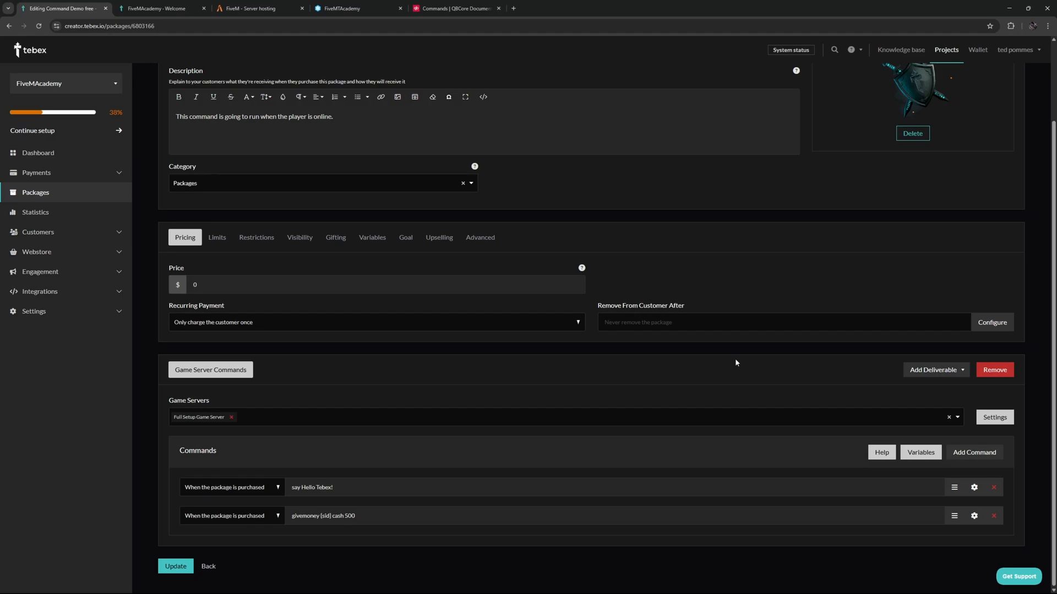
pyautogui.moveTo(859, 371)
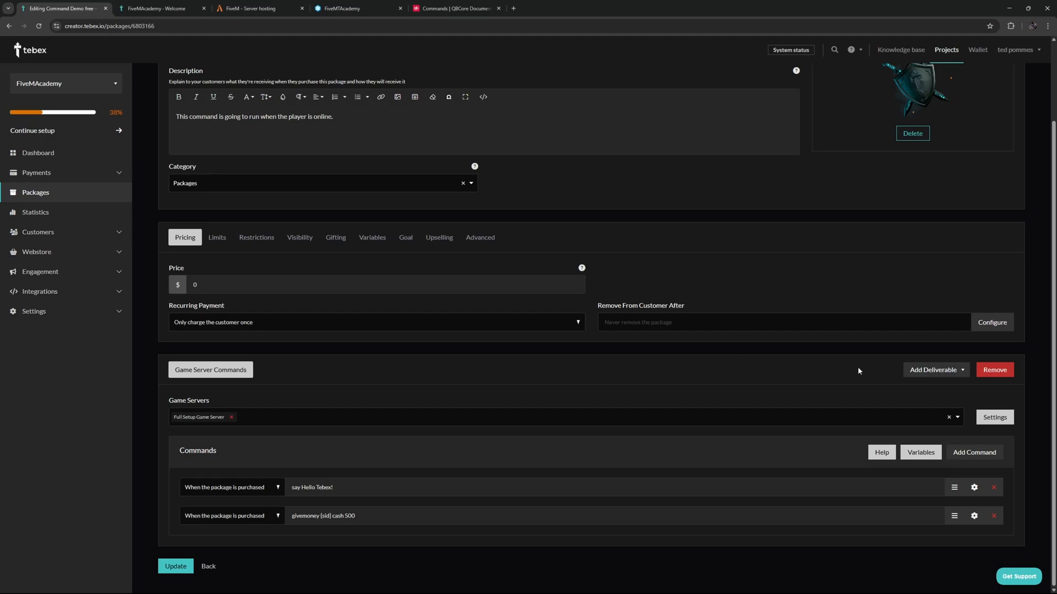
pyautogui.moveTo(825, 485)
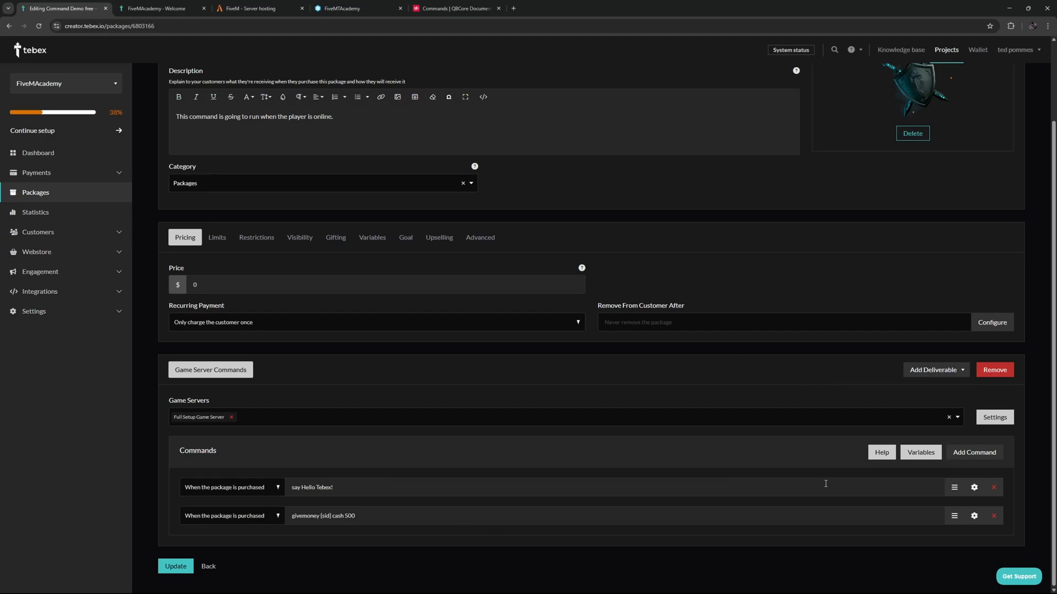
# - Expand Add Deliverable to list FiveM Asset, Discord Actions, File Download and Gift Card
pyautogui.click(935, 369)
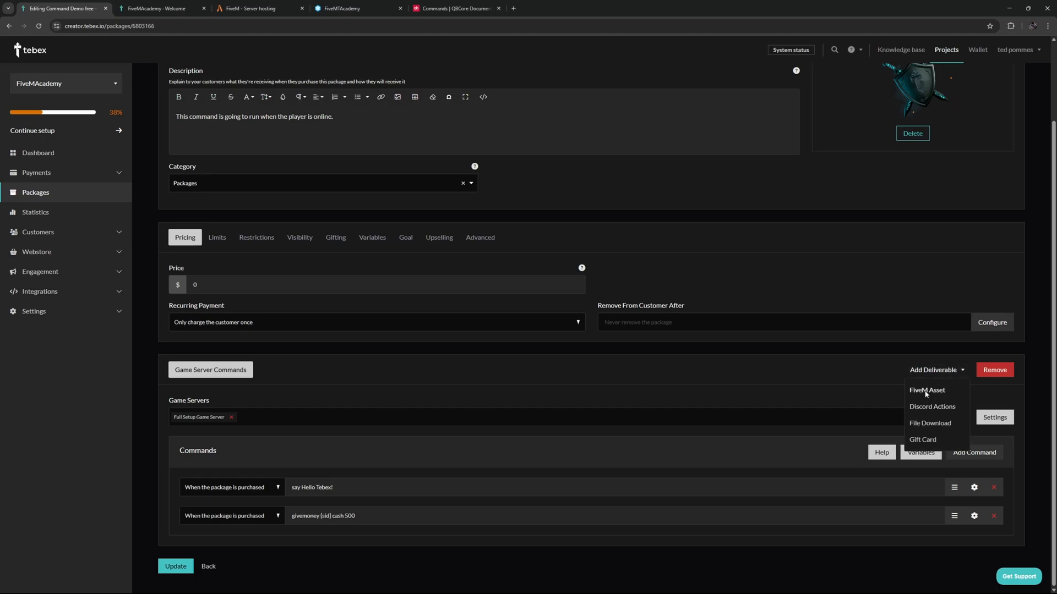
pyautogui.moveTo(929, 395)
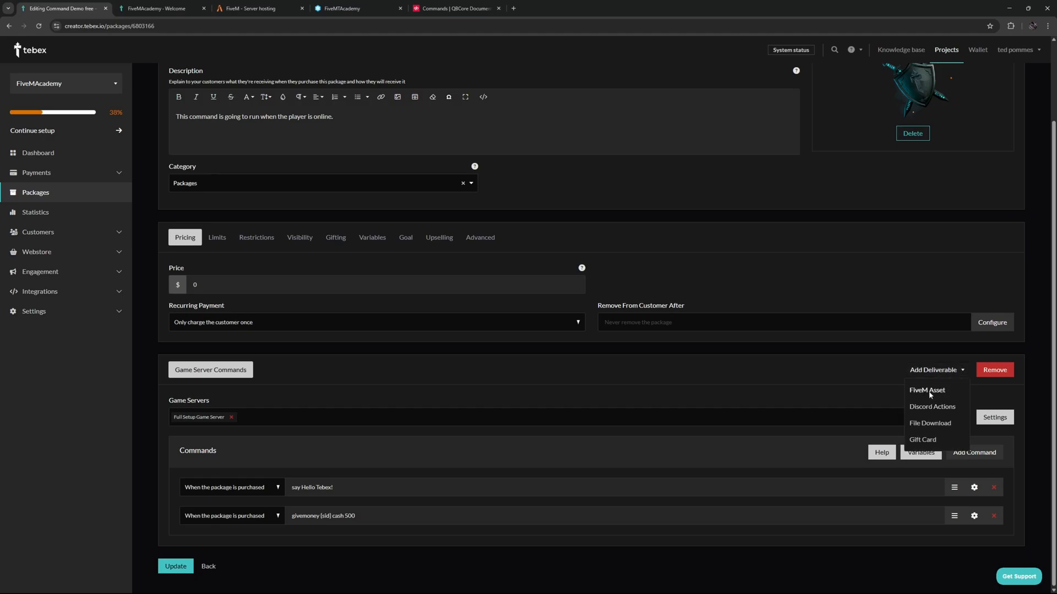